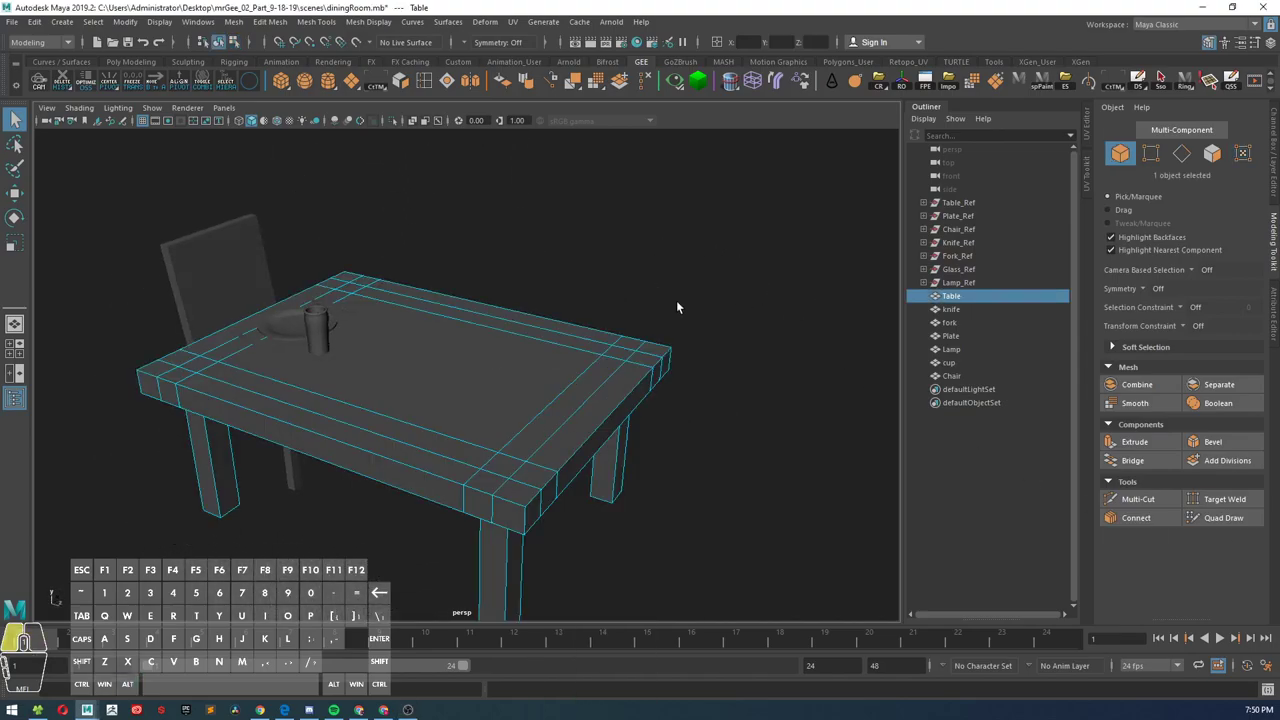
Step: Orbit around the table and switch Maya to the UV Editing workspace
{"action": "left_click_drag", "start_coordinate": [678, 307], "coordinate": [513, 327]}
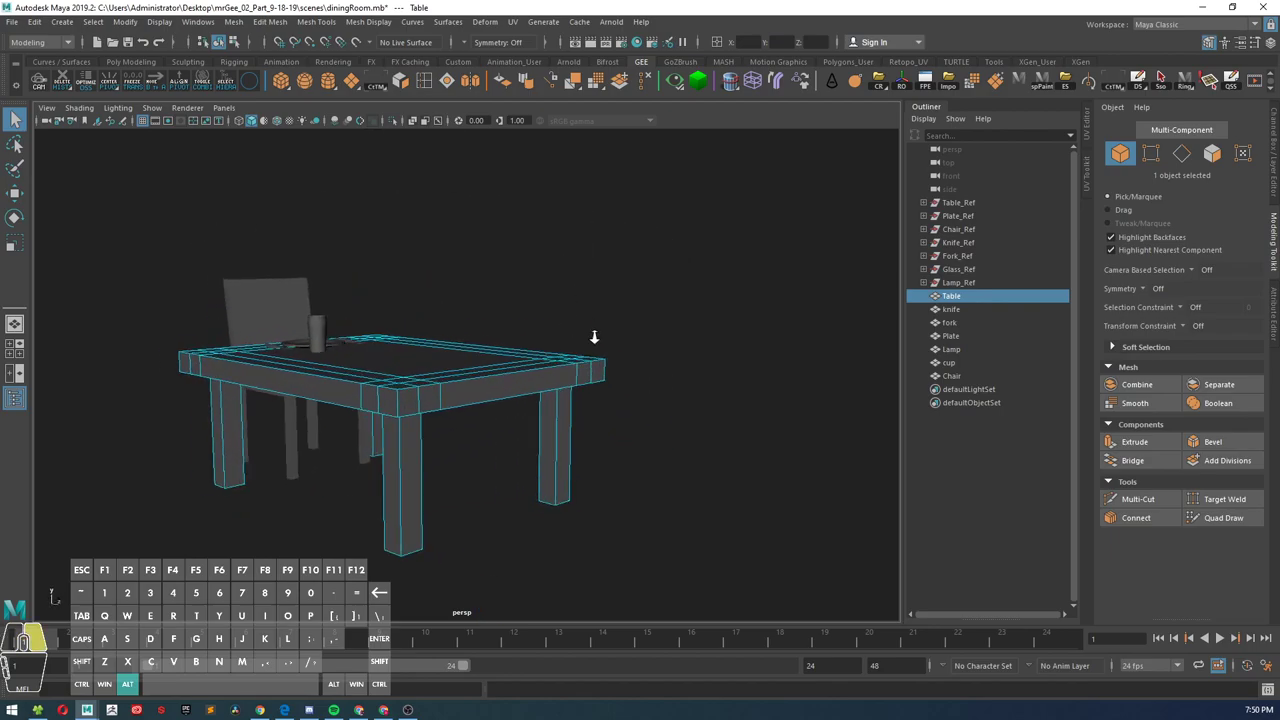
{"action": "left_click_drag", "start_coordinate": [595, 337], "coordinate": [683, 299]}
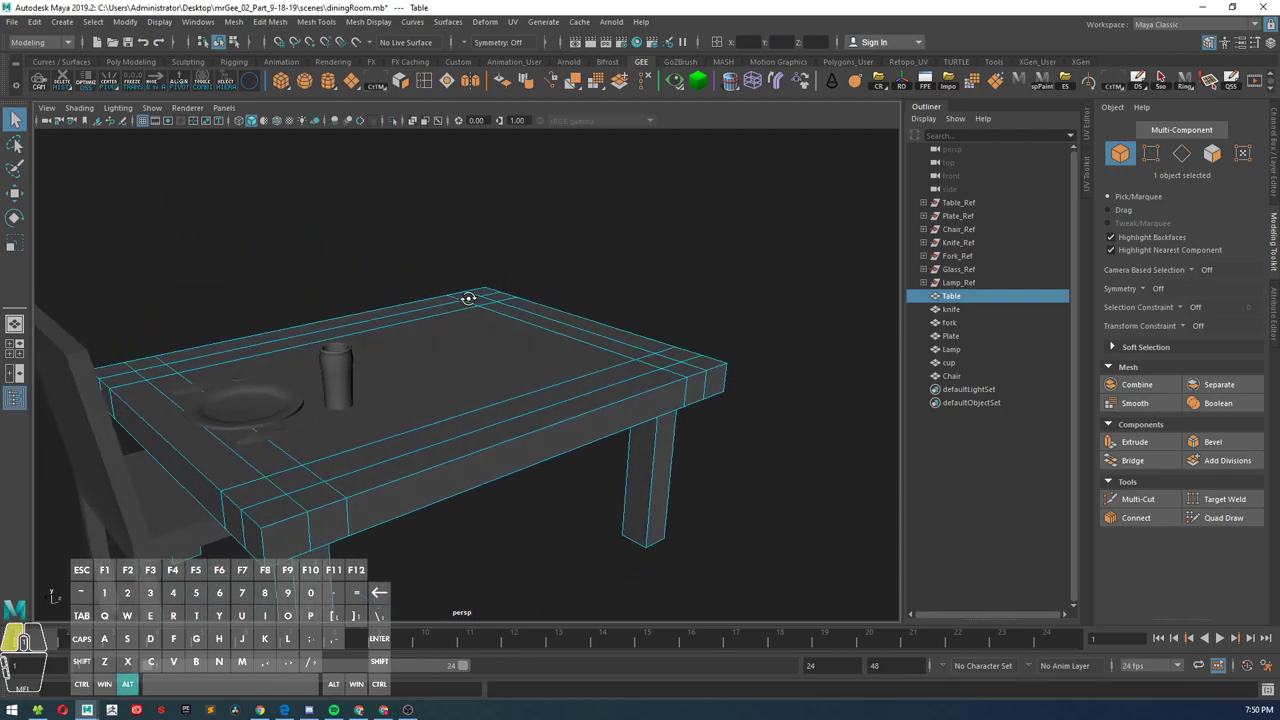
{"action": "left_click_drag", "start_coordinate": [469, 298], "coordinate": [300, 318]}
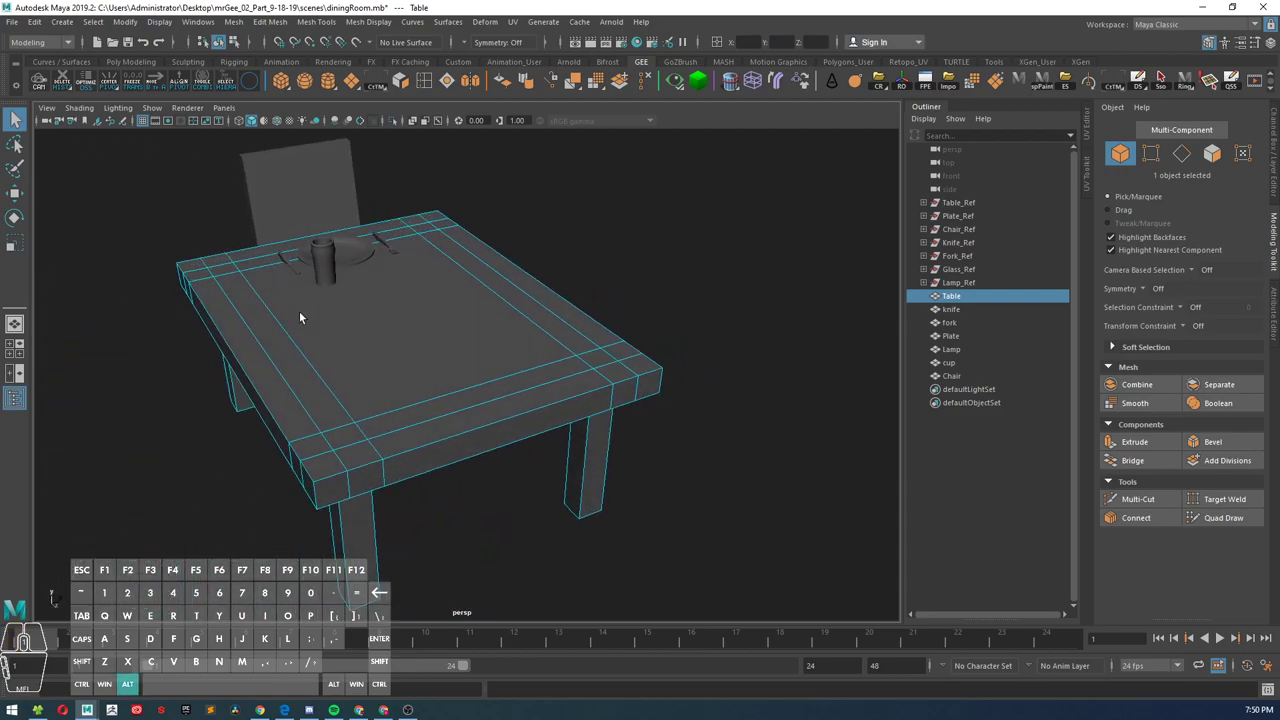
{"action": "left_click_drag", "start_coordinate": [300, 320], "coordinate": [325, 310]}
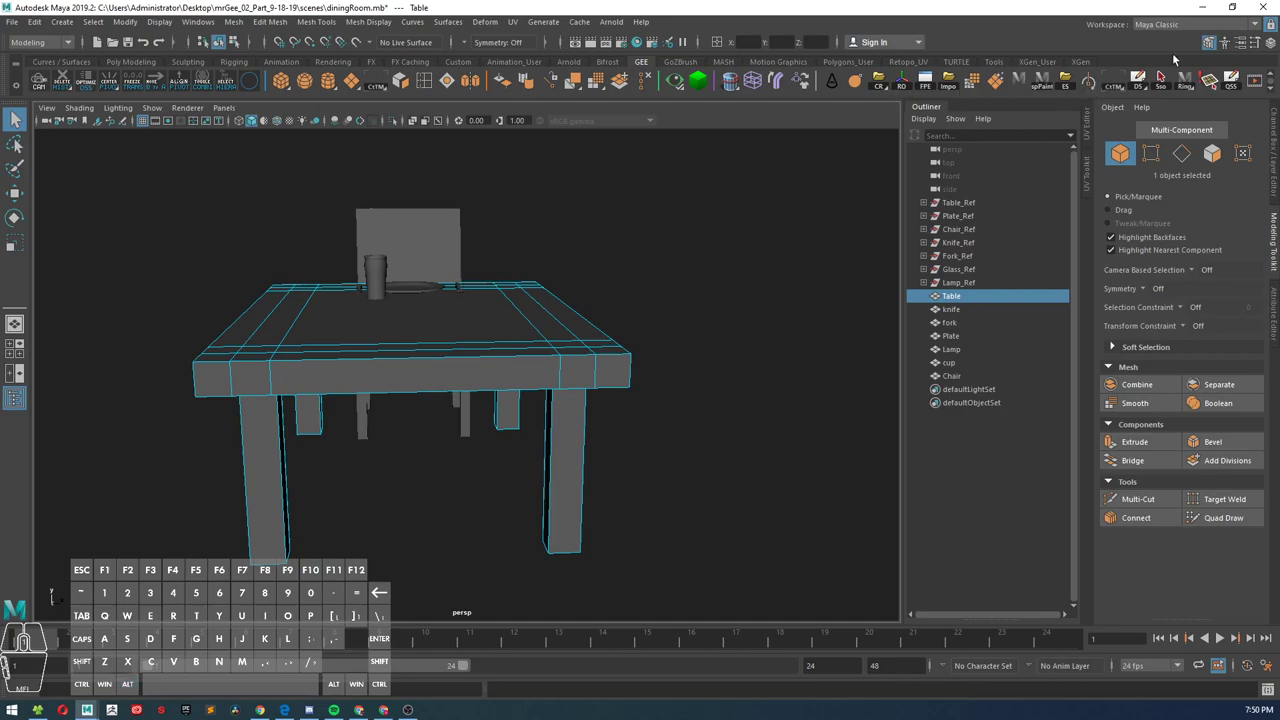
{"action": "left_click", "coordinate": [1190, 24]}
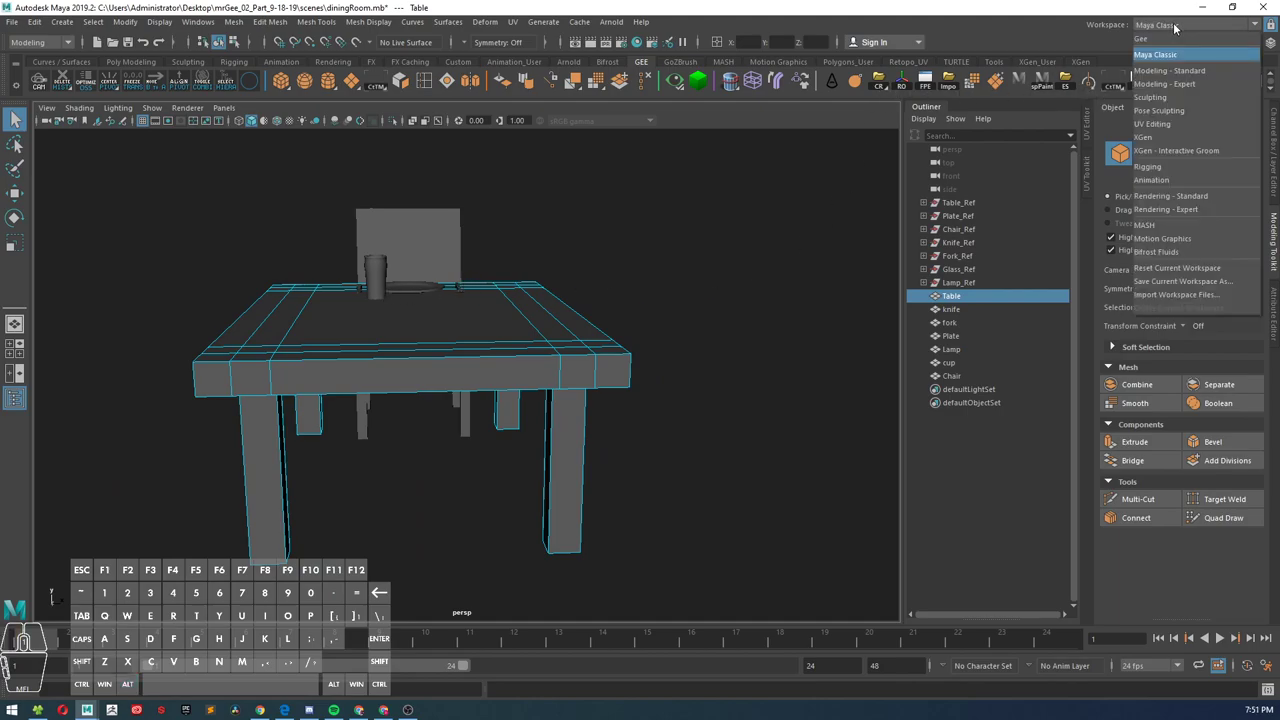
{"action": "mouse_move", "coordinate": [1167, 123]}
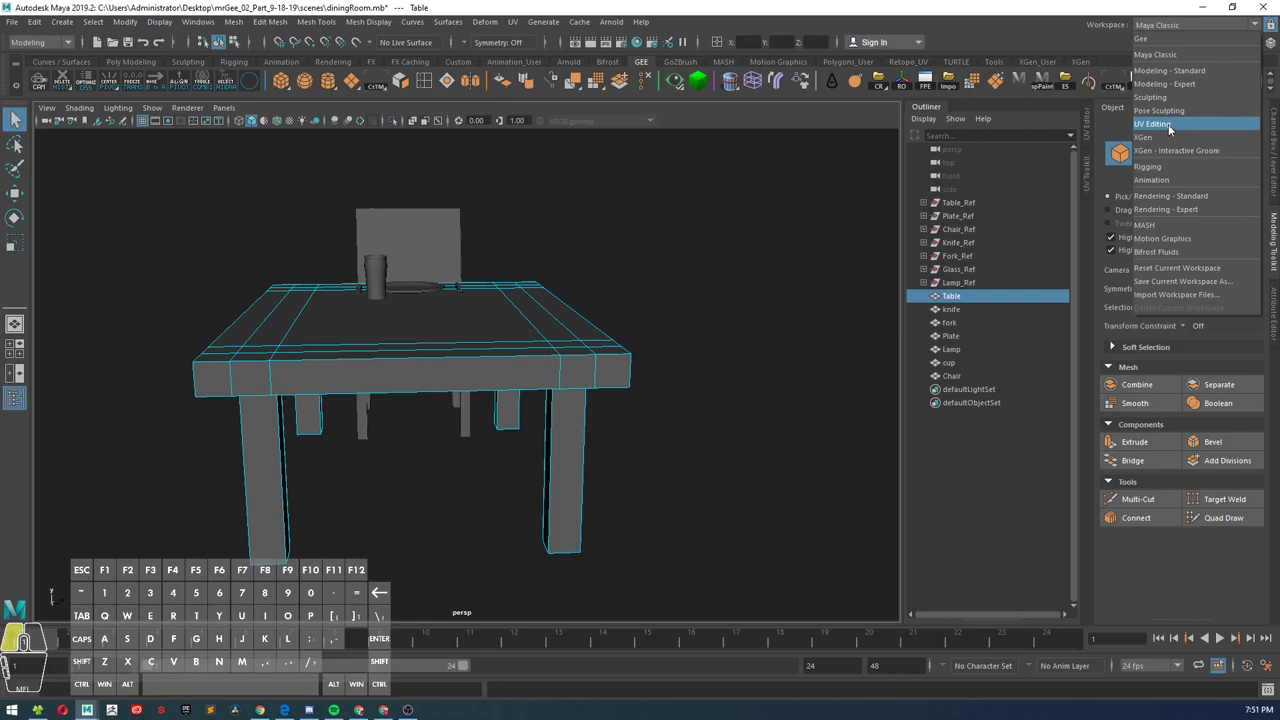
{"action": "left_click", "coordinate": [1153, 123]}
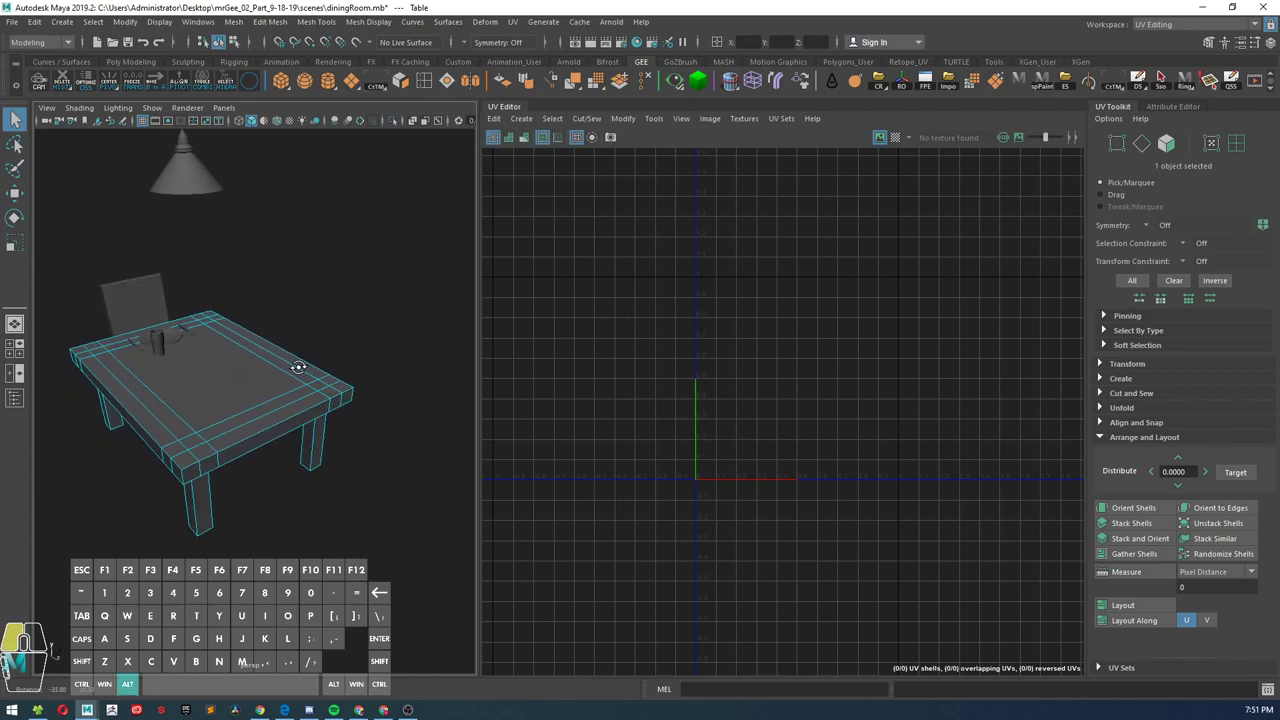
{"action": "left_click_drag", "start_coordinate": [298, 367], "coordinate": [385, 322]}
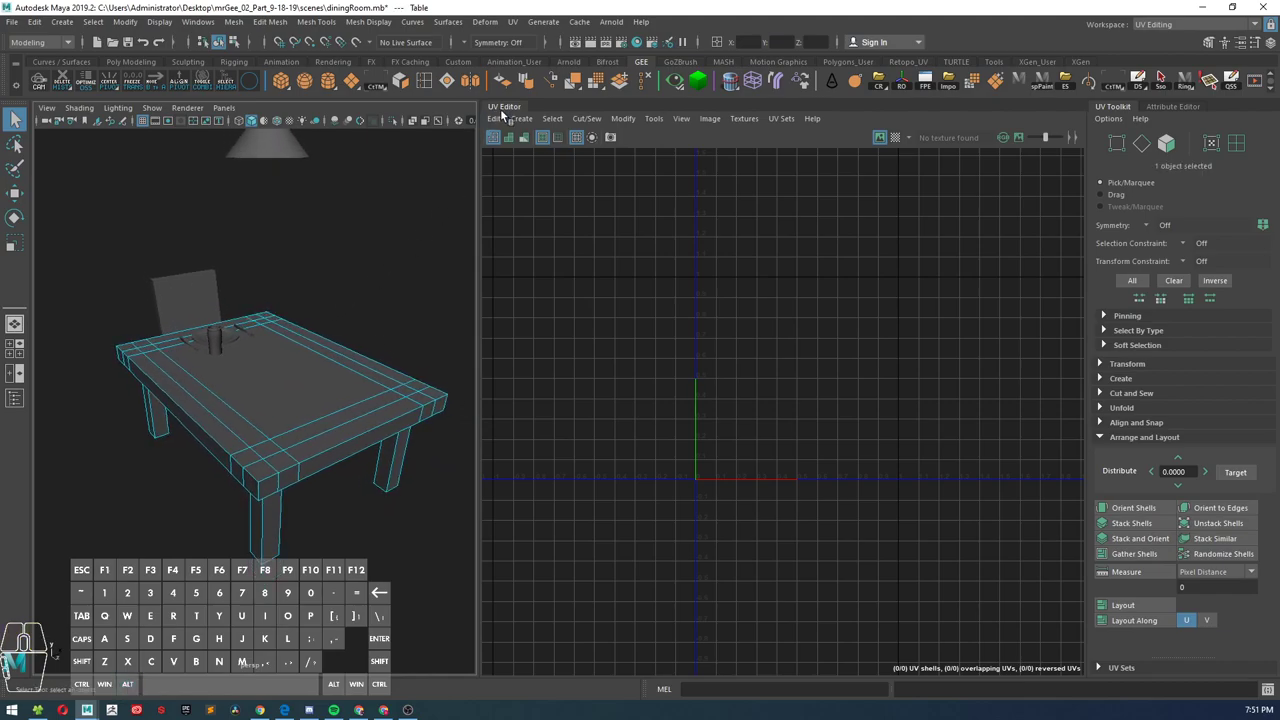
Step: Create a UV projection for the table and stitch the selected tabletop border edges together
{"action": "left_click", "coordinate": [520, 118]}
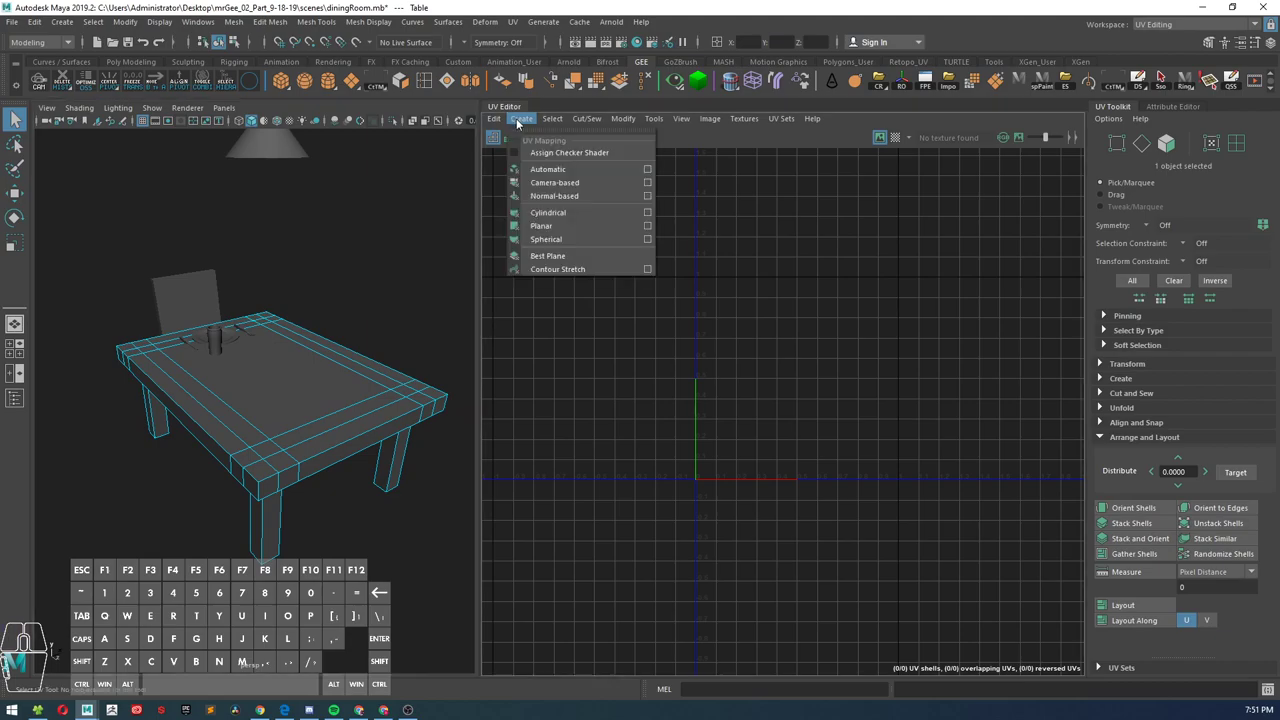
{"action": "left_click", "coordinate": [548, 168]}
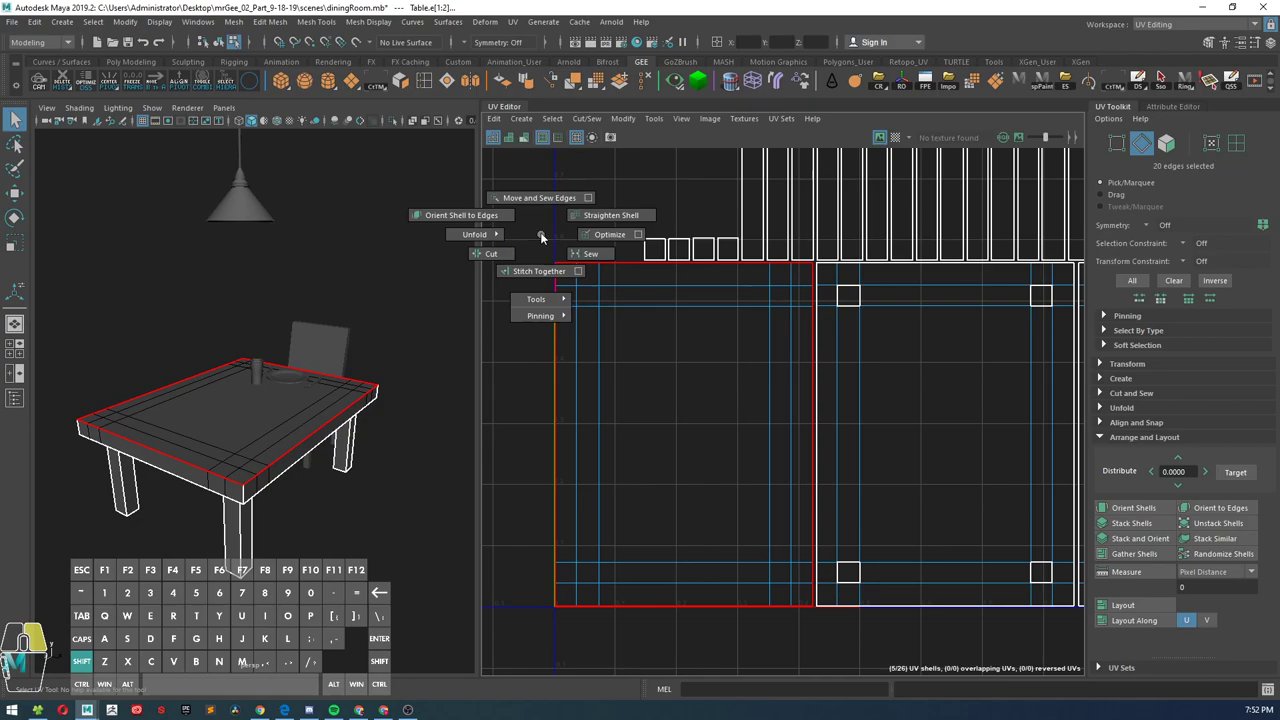
{"action": "mouse_move", "coordinate": [539, 271]}
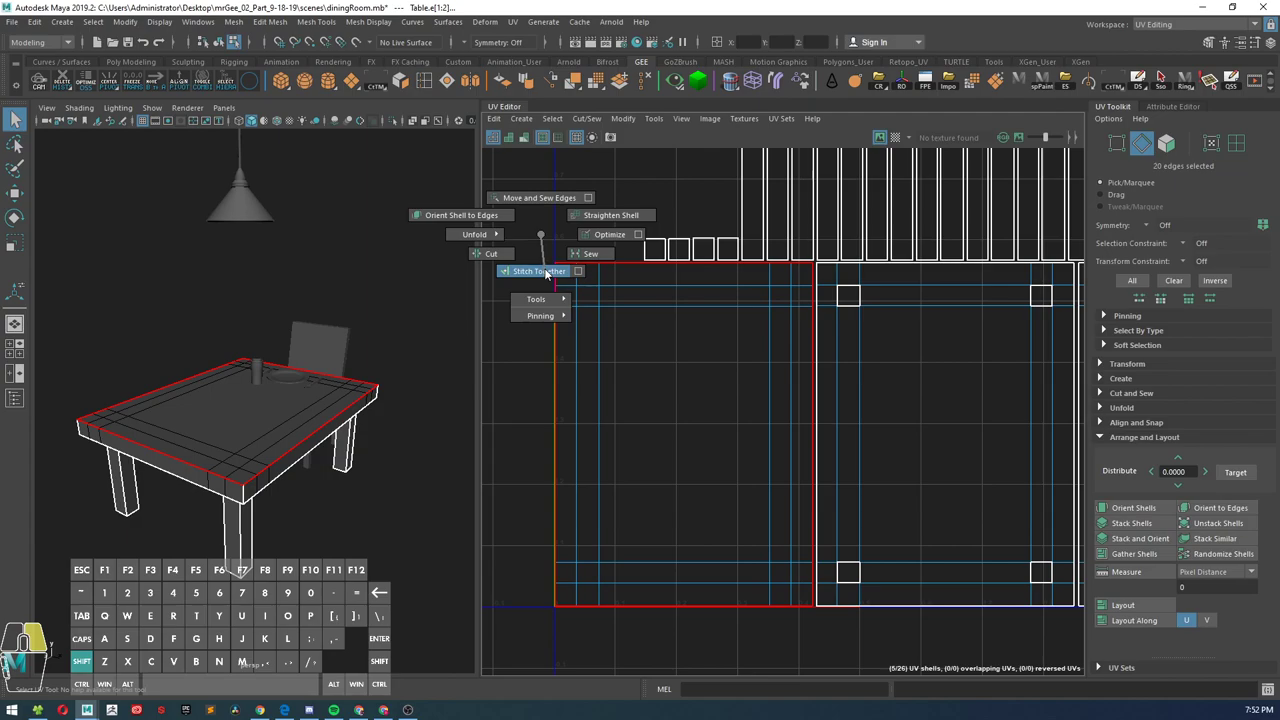
{"action": "left_click", "coordinate": [539, 271]}
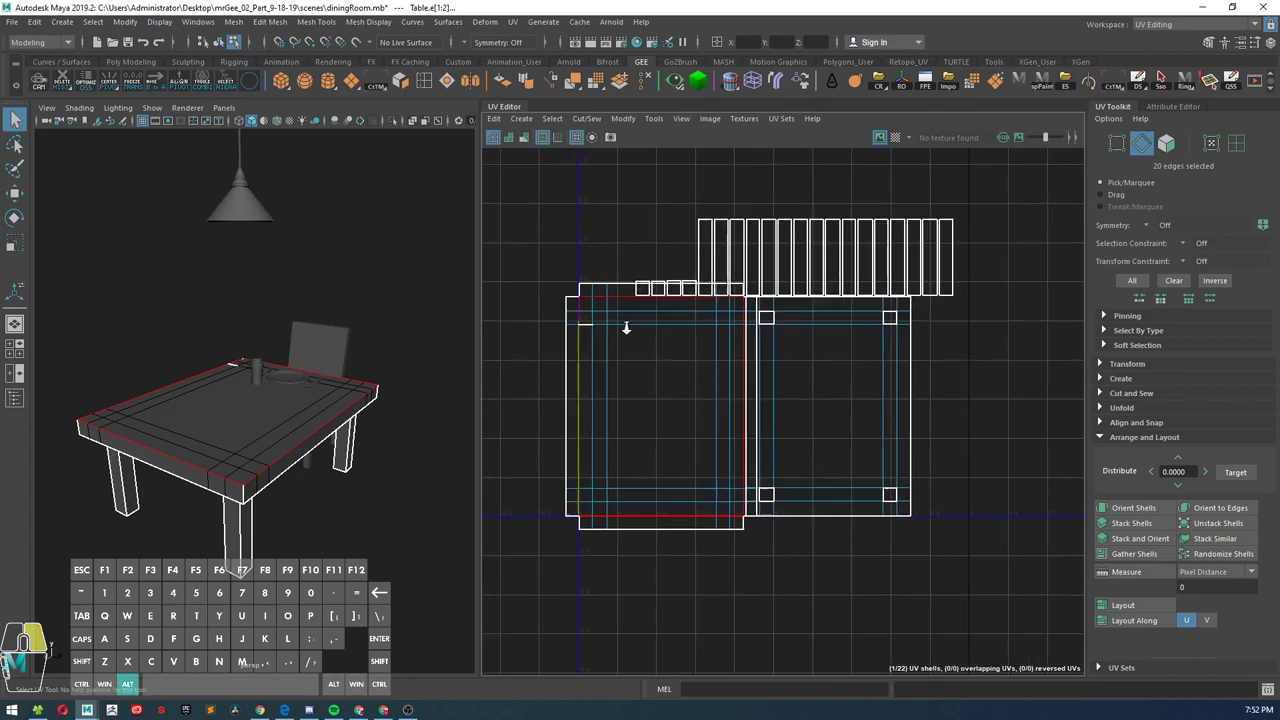
Step: Select the tabletop UV shell and move the shells apart so they stop overlapping
{"action": "left_click", "coordinate": [660, 400]}
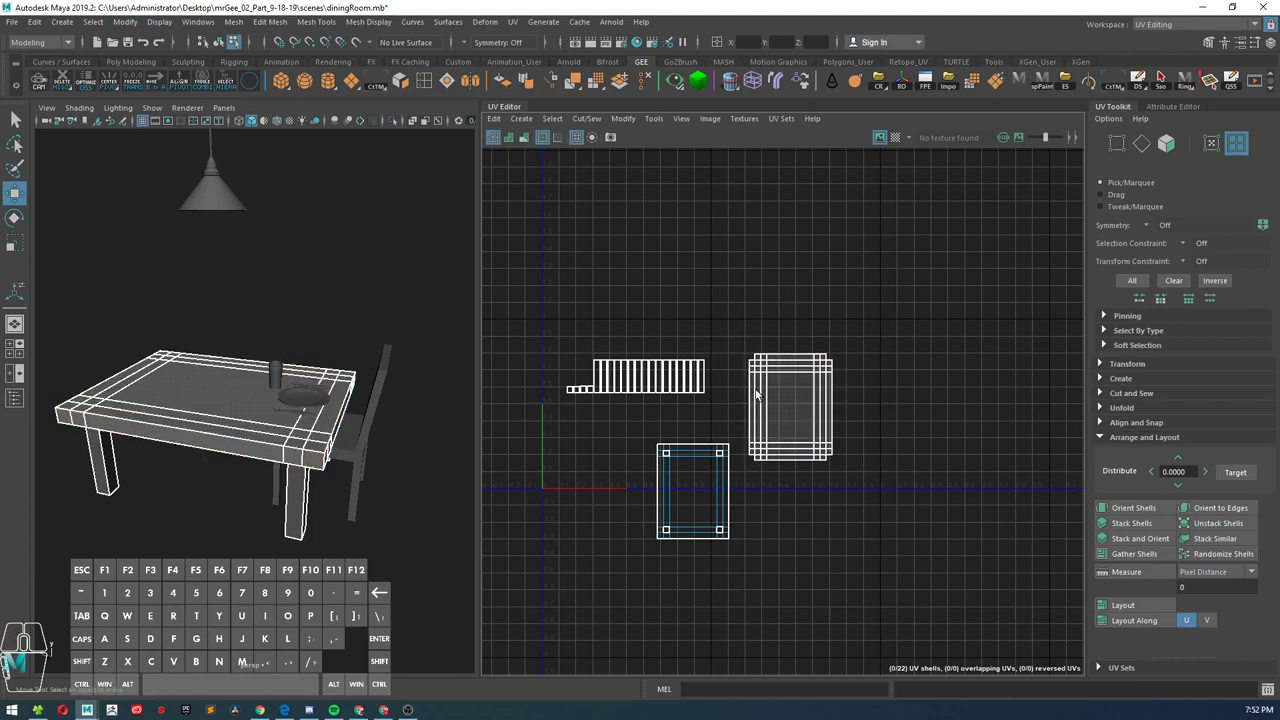
{"action": "left_click", "coordinate": [790, 405]}
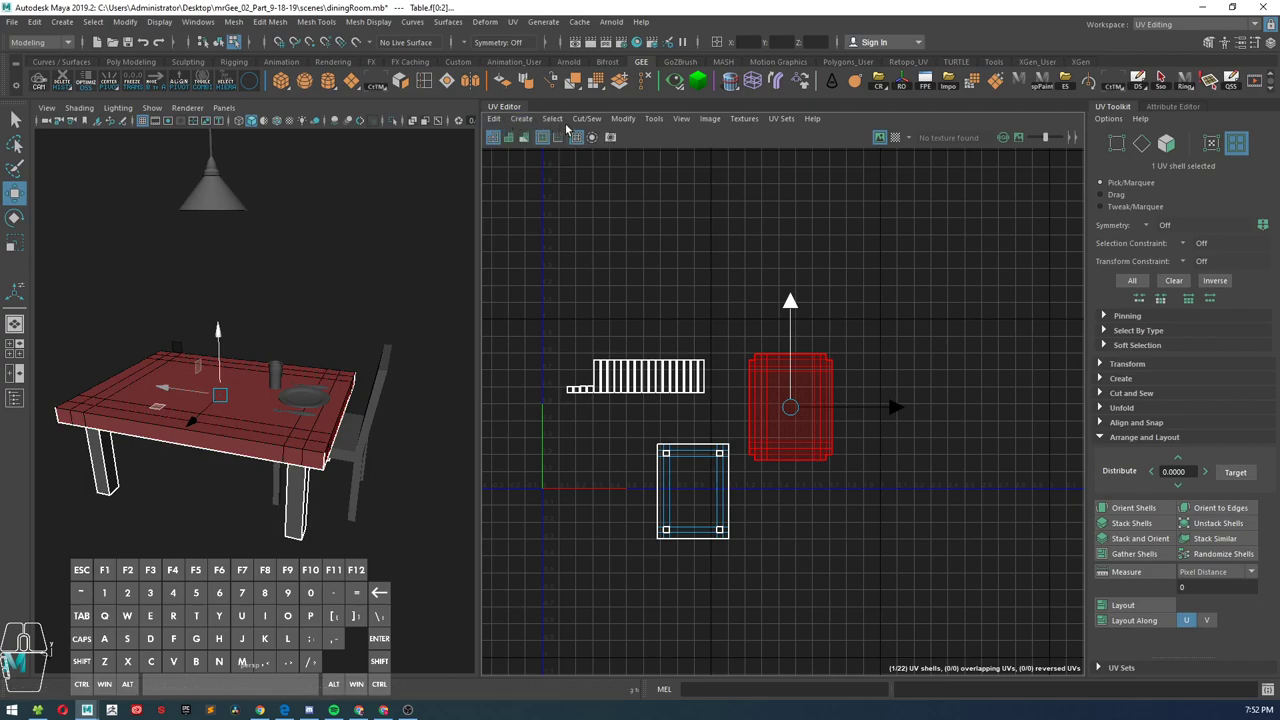
{"action": "left_click", "coordinate": [654, 118]}
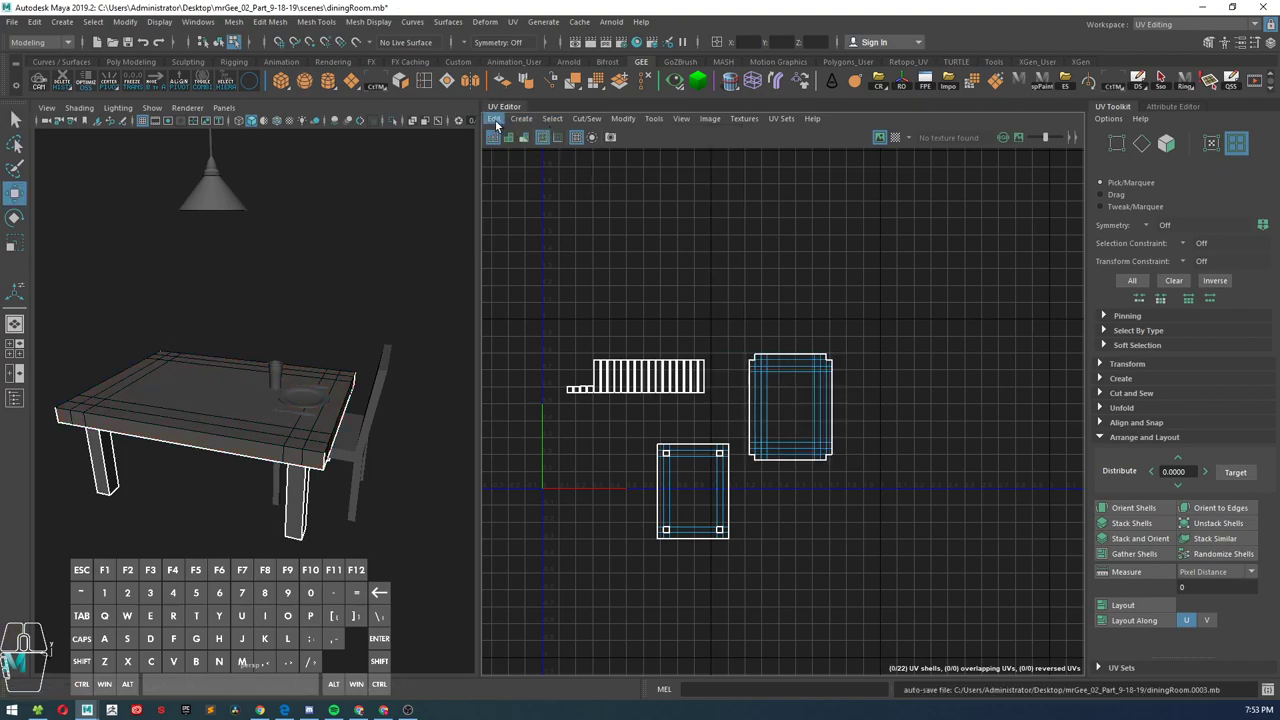
Step: Enable Tile Labels in the UV Editor's Grid options
{"action": "left_click", "coordinate": [682, 118]}
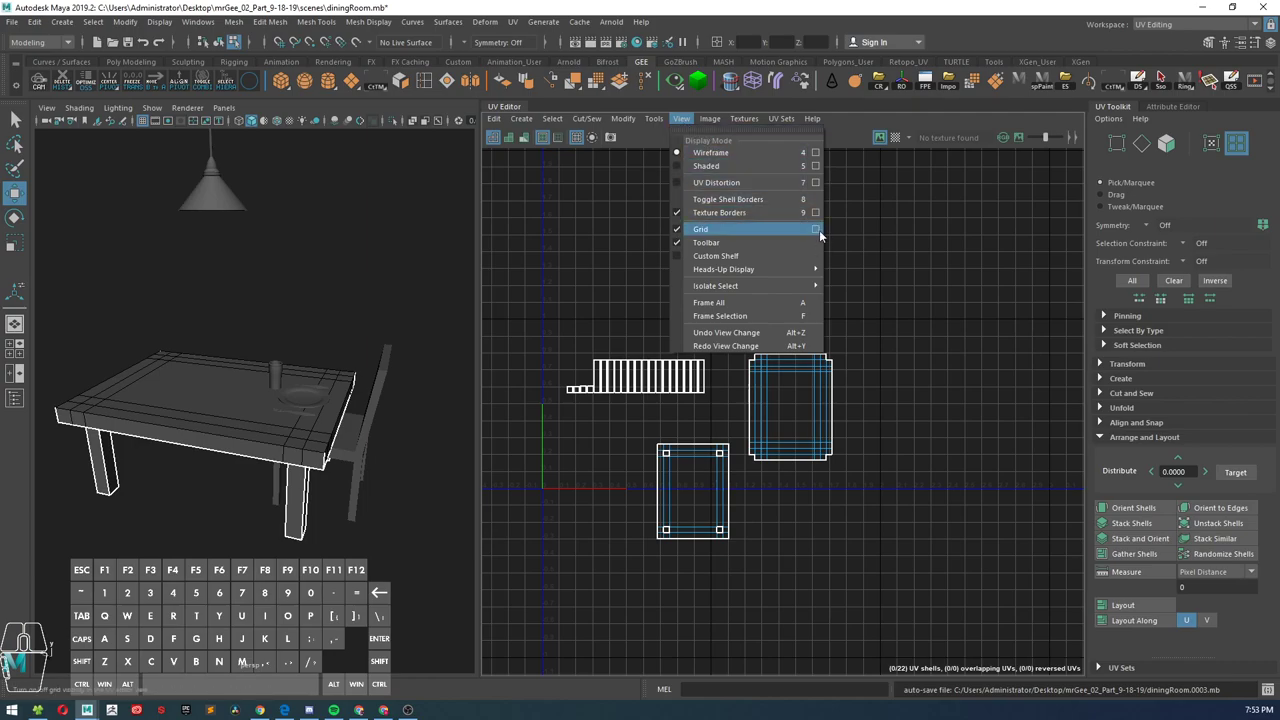
{"action": "left_click", "coordinate": [816, 229]}
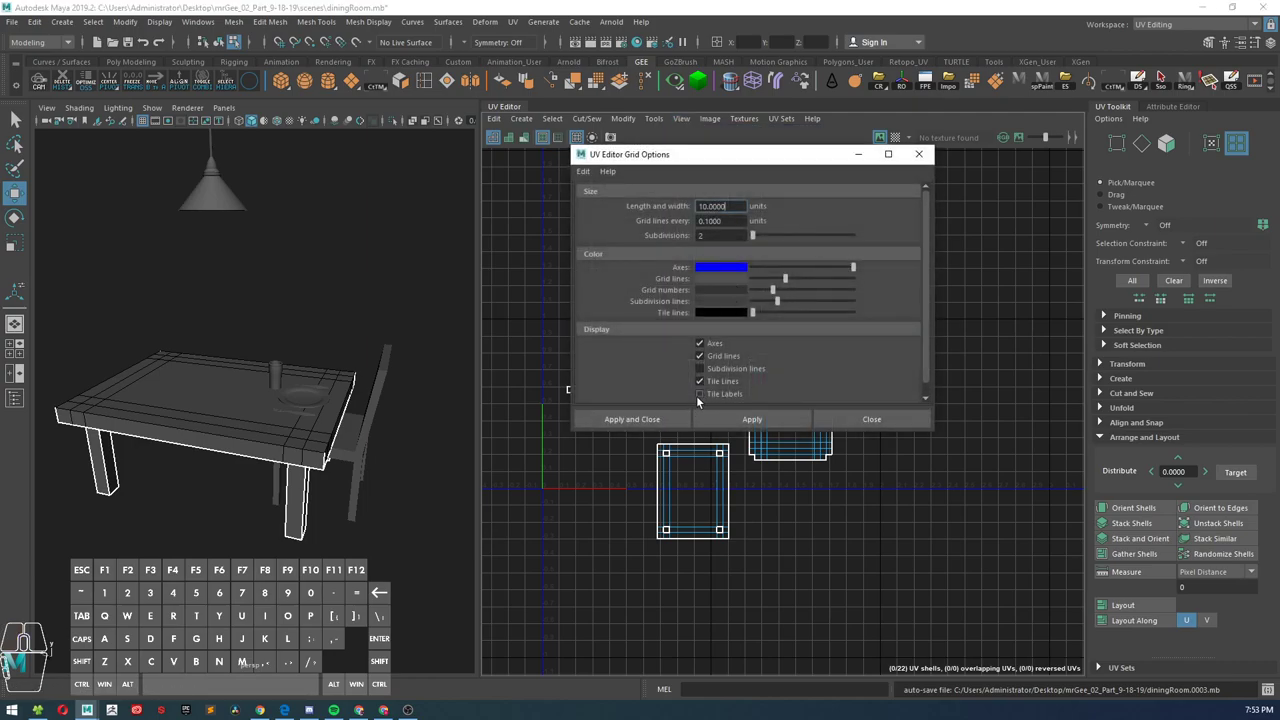
{"action": "left_click", "coordinate": [752, 419]}
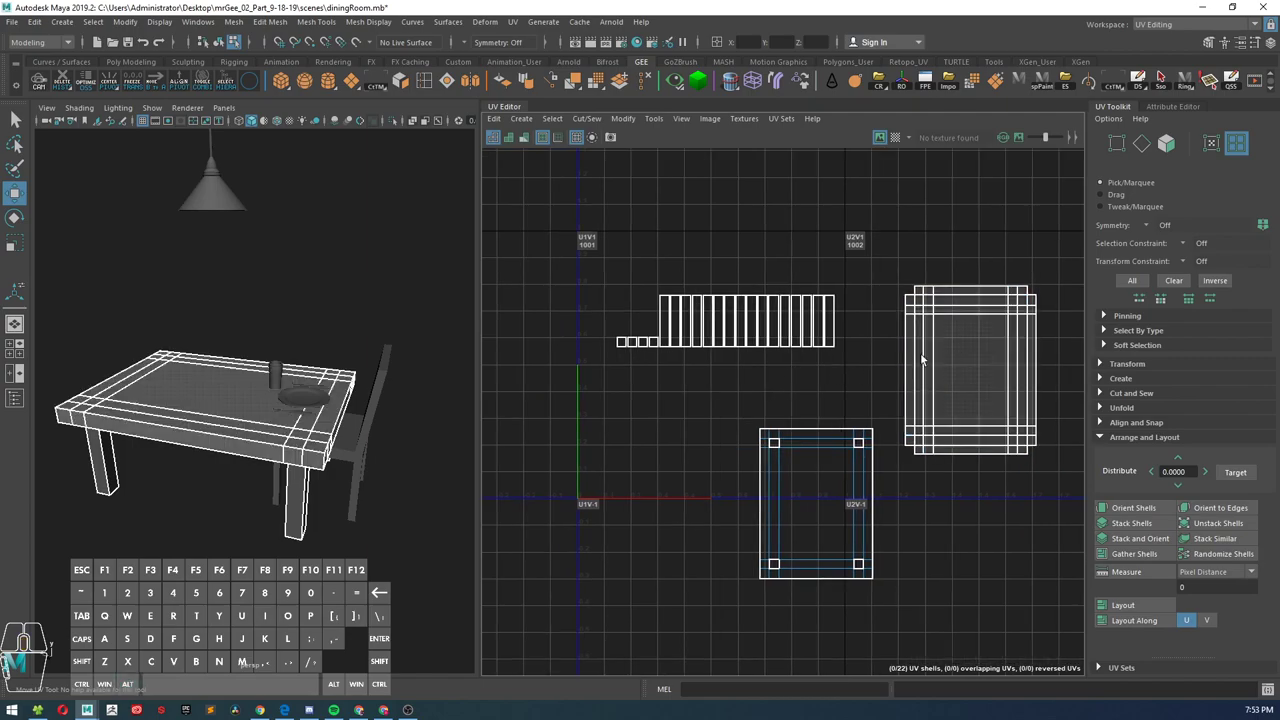
{"action": "mouse_move", "coordinate": [919, 364]}
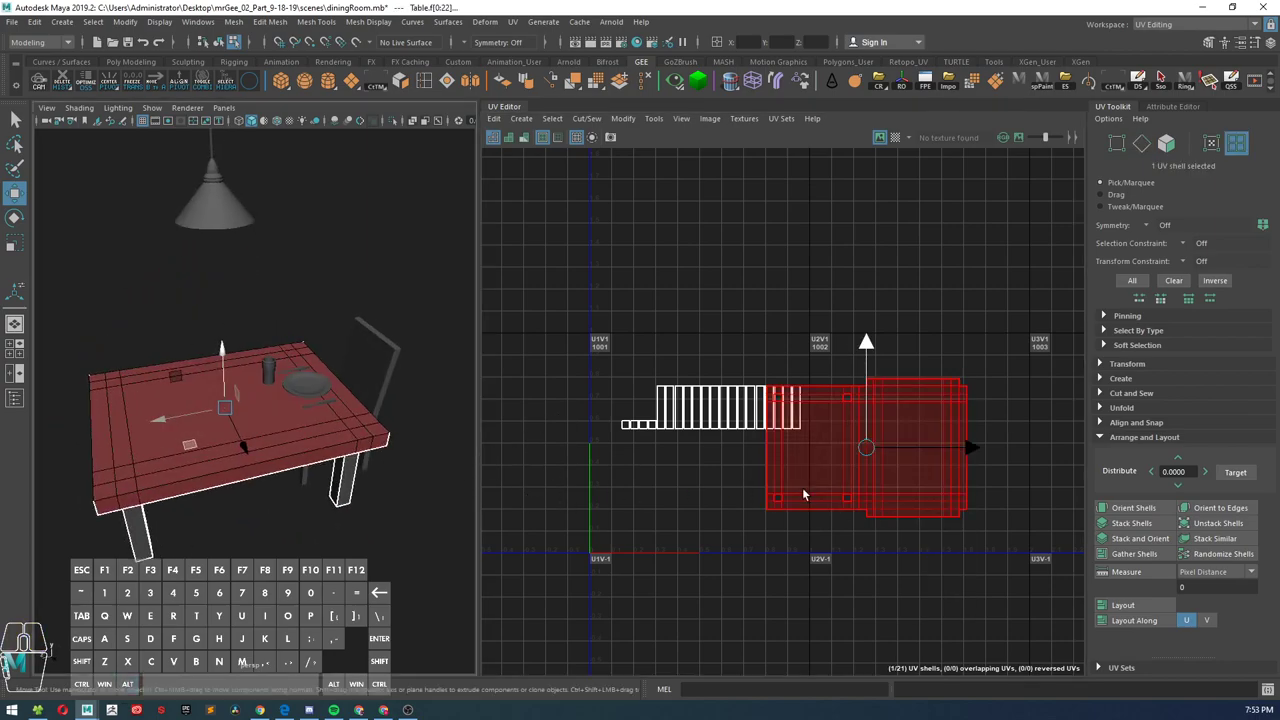
Step: Drag the selected tabletop UV shell down and to the left in the UV Editor
{"action": "left_click_drag", "start_coordinate": [865, 448], "coordinate": [705, 538]}
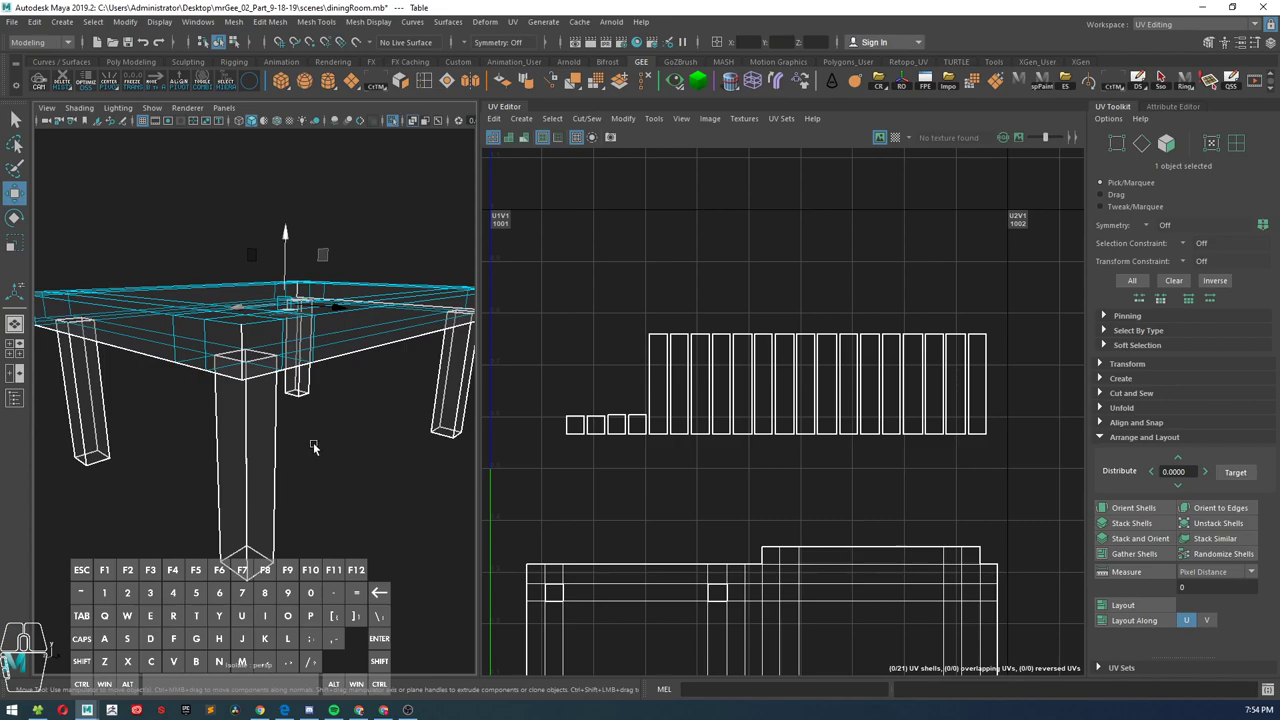
Step: Orbit the table in the 3D view and bring up the right-click marking menu
{"action": "left_click_drag", "start_coordinate": [315, 448], "coordinate": [260, 378]}
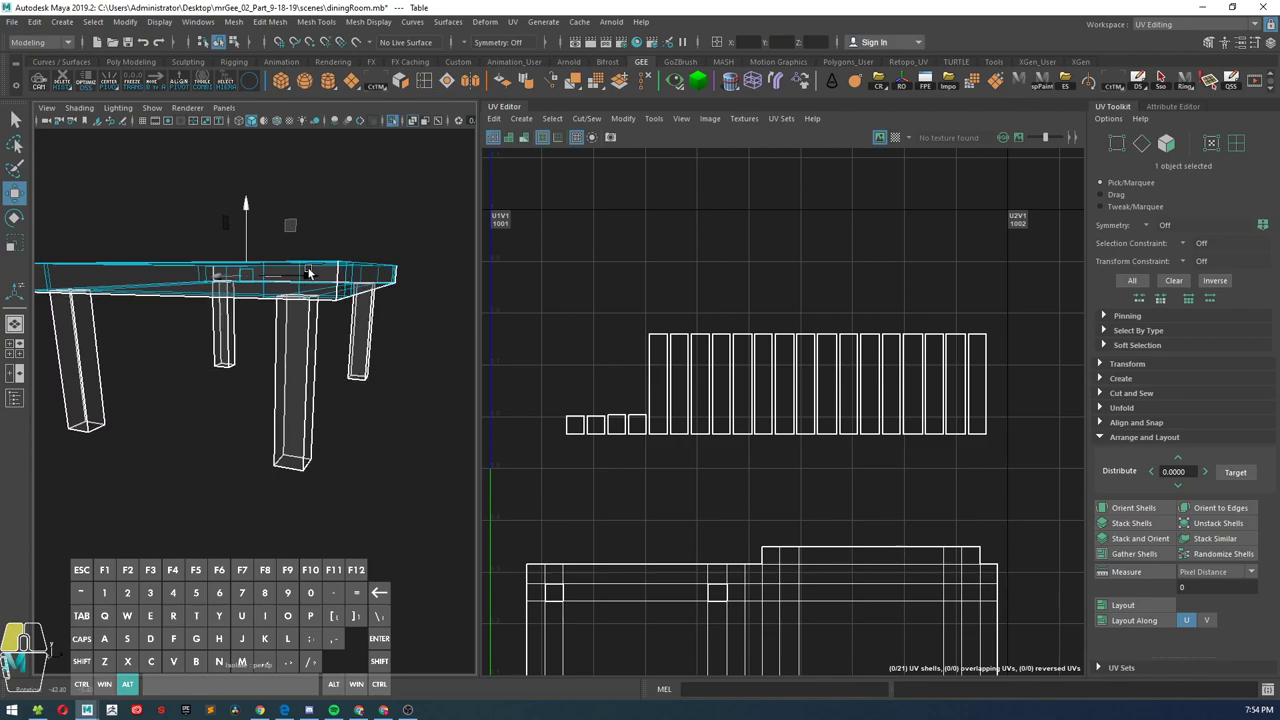
{"action": "right_click", "coordinate": [310, 275]}
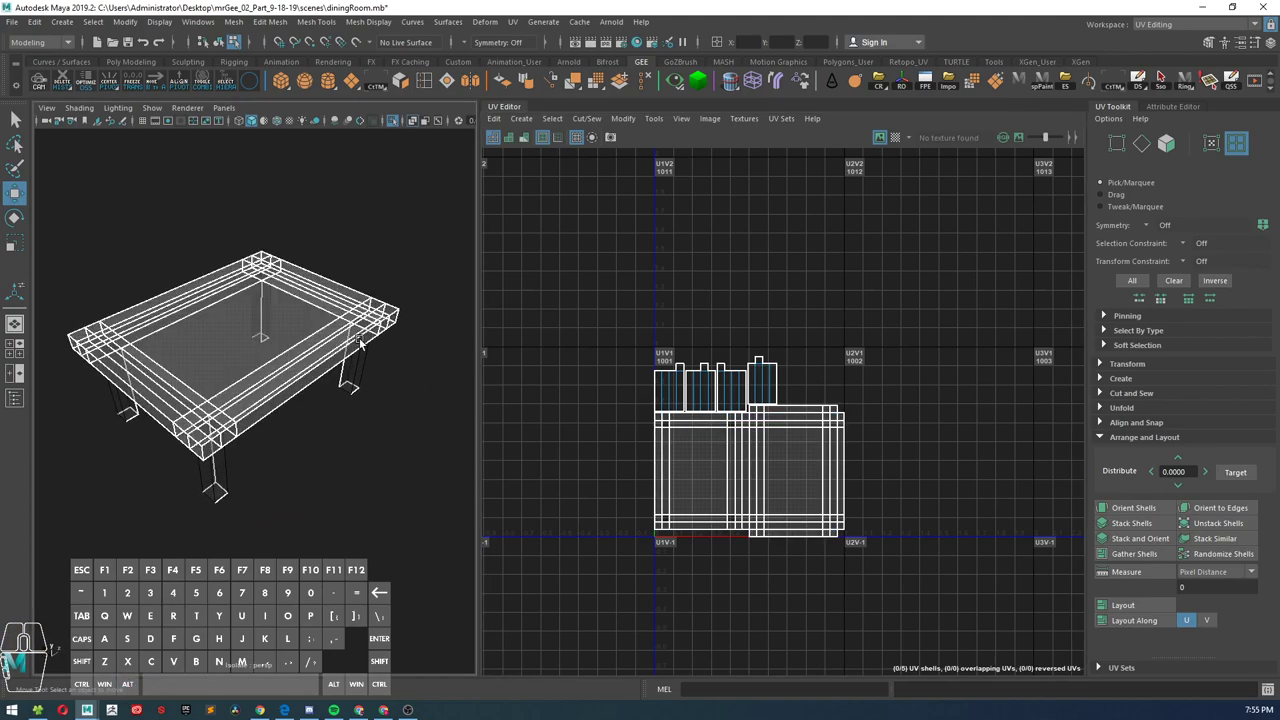
Step: Select the table's UVs and return to object mode through the marking menu
{"action": "left_click", "coordinate": [240, 330]}
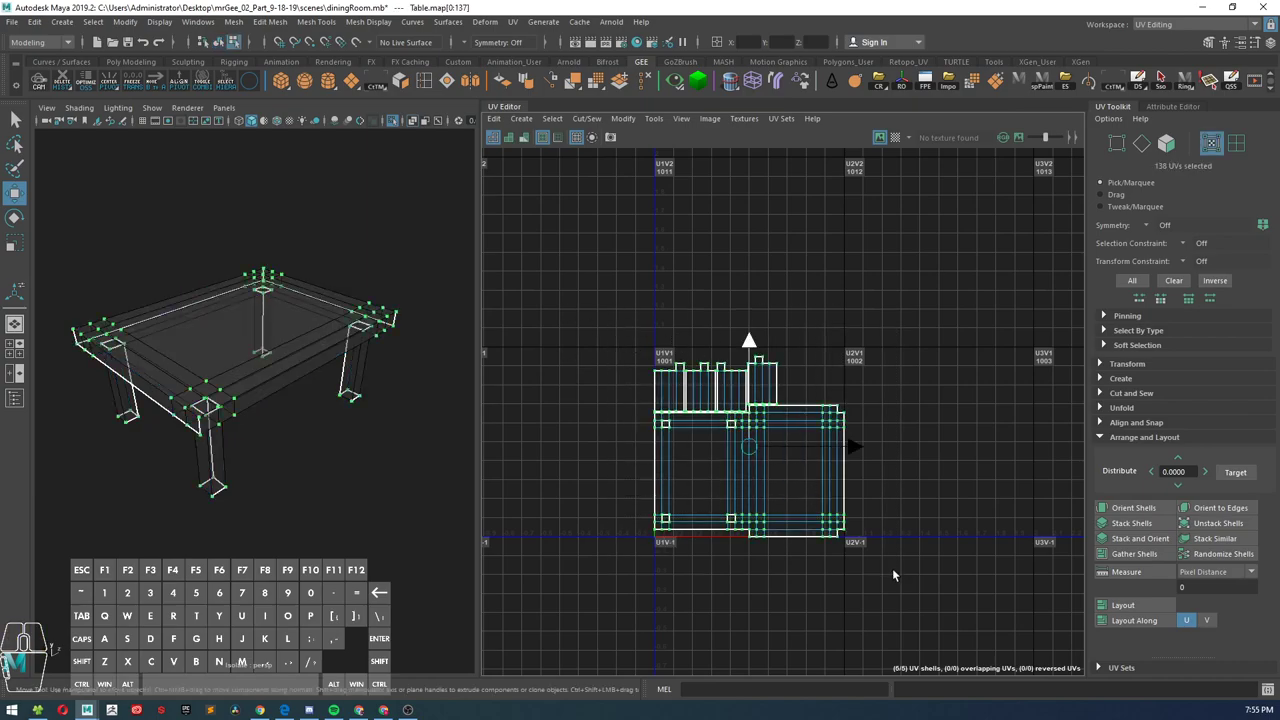
{"action": "right_click", "coordinate": [327, 338]}
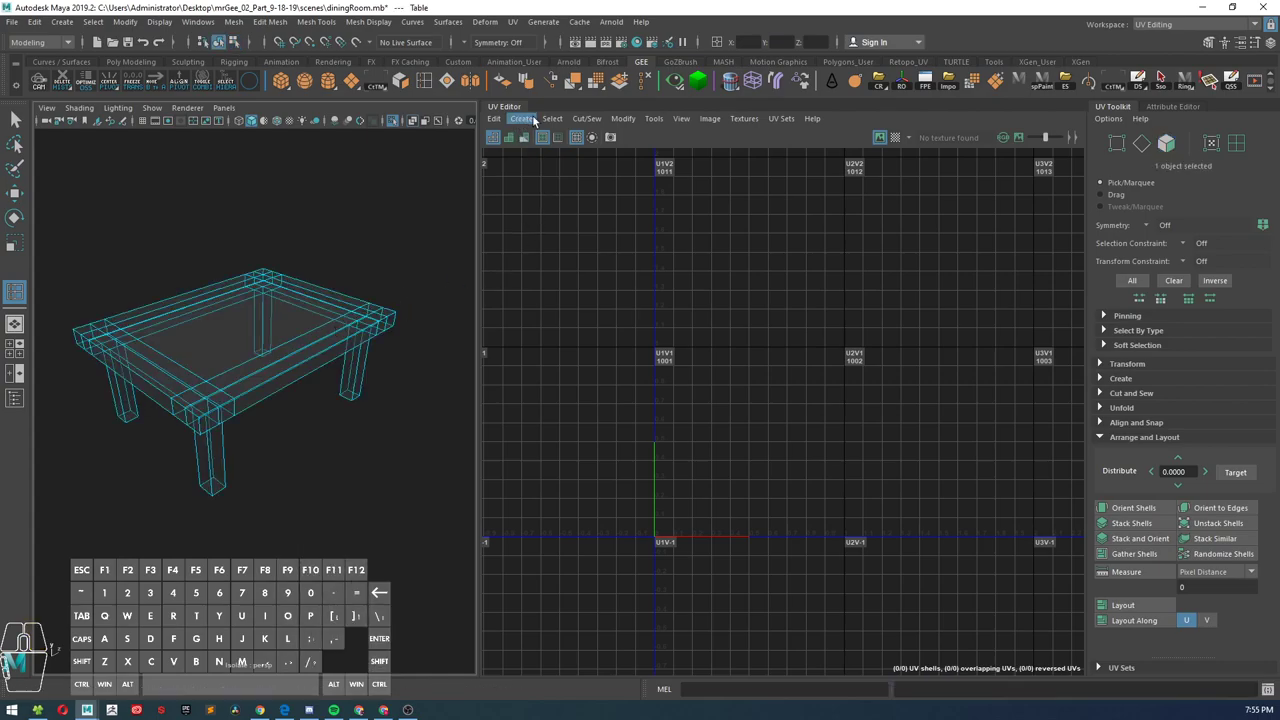
Step: Apply an Automatic UV projection to the table, repeating it once
{"action": "left_click", "coordinate": [521, 118]}
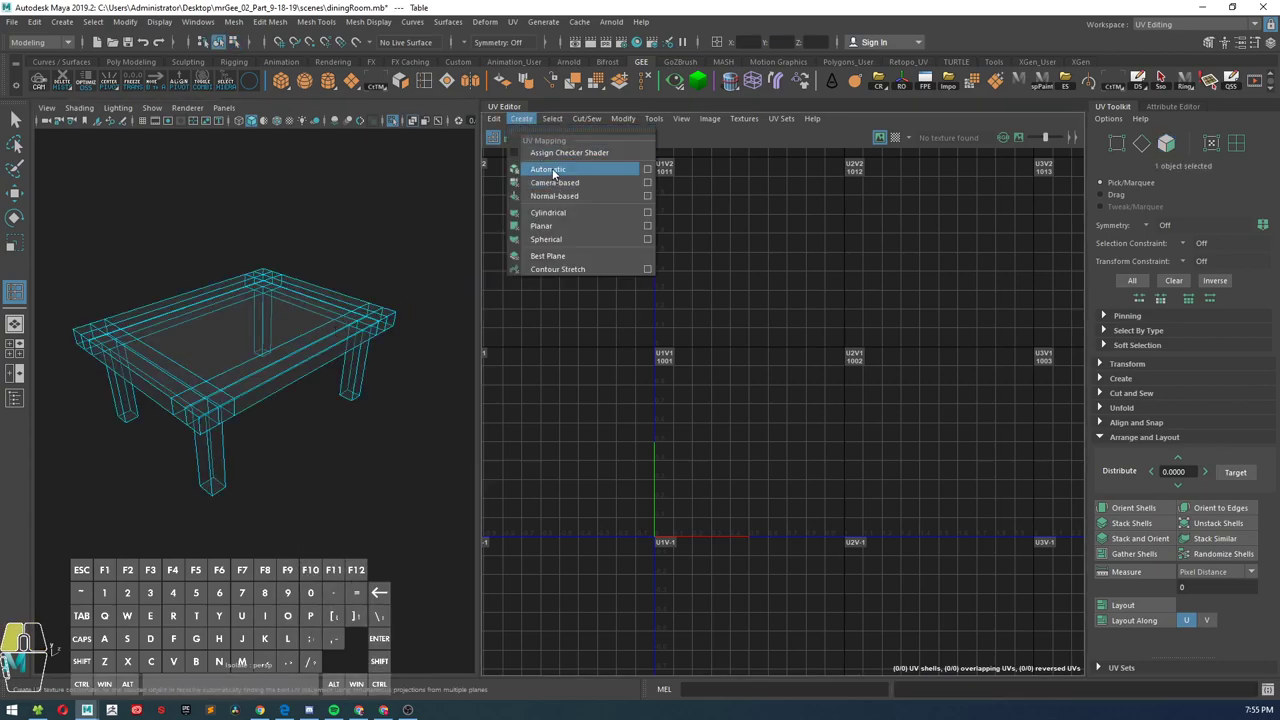
{"action": "left_click", "coordinate": [547, 169]}
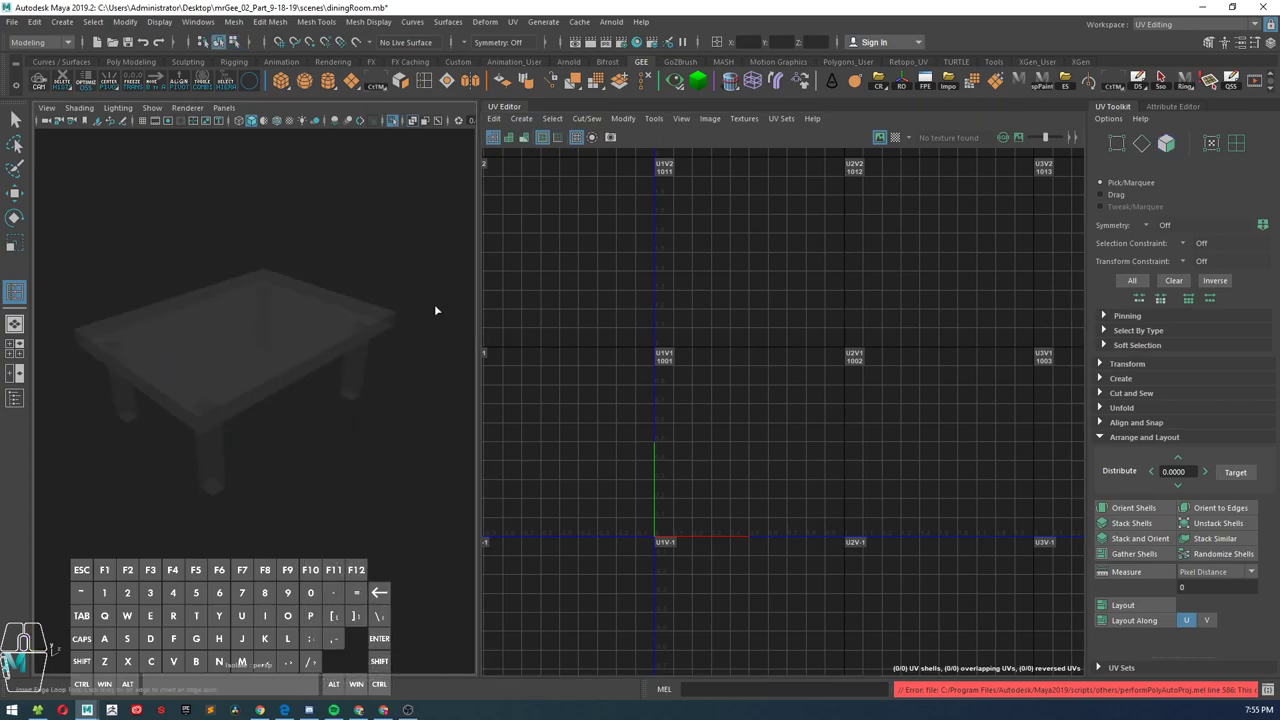
{"action": "left_click", "coordinate": [520, 118]}
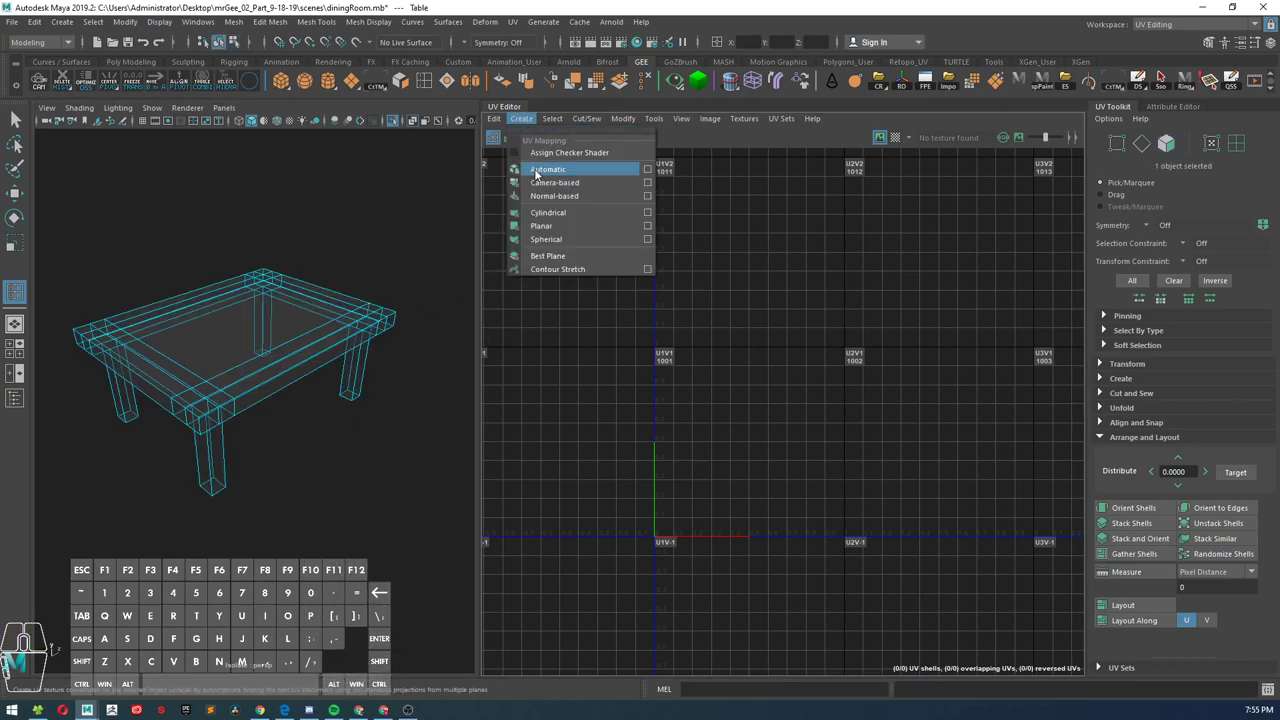
{"action": "left_click", "coordinate": [547, 168]}
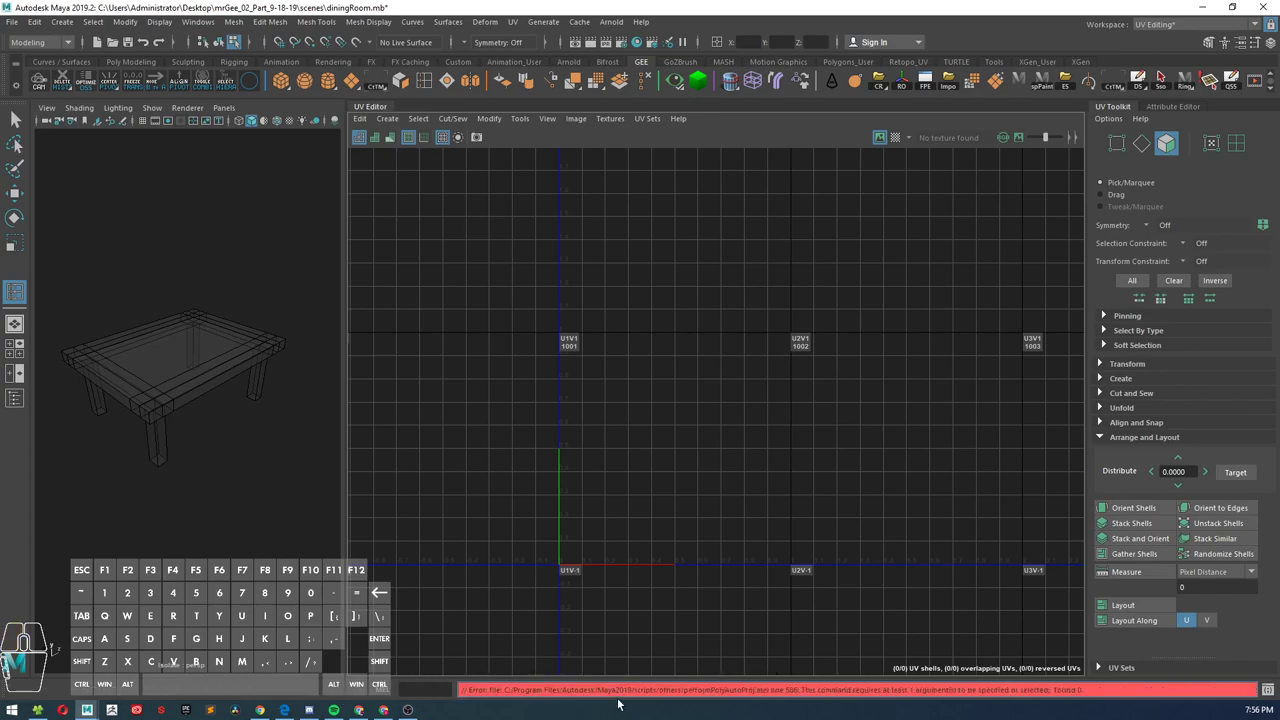
{"action": "mouse_move", "coordinate": [890, 697]}
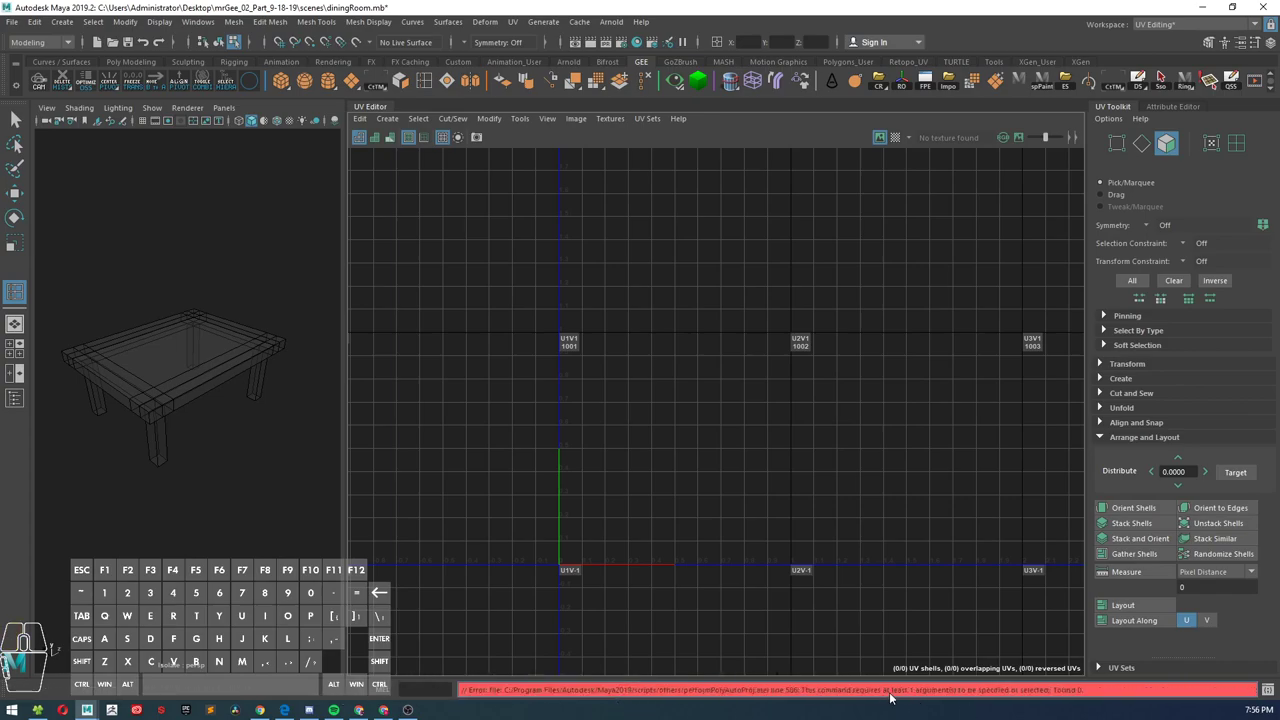
{"action": "mouse_move", "coordinate": [833, 680]}
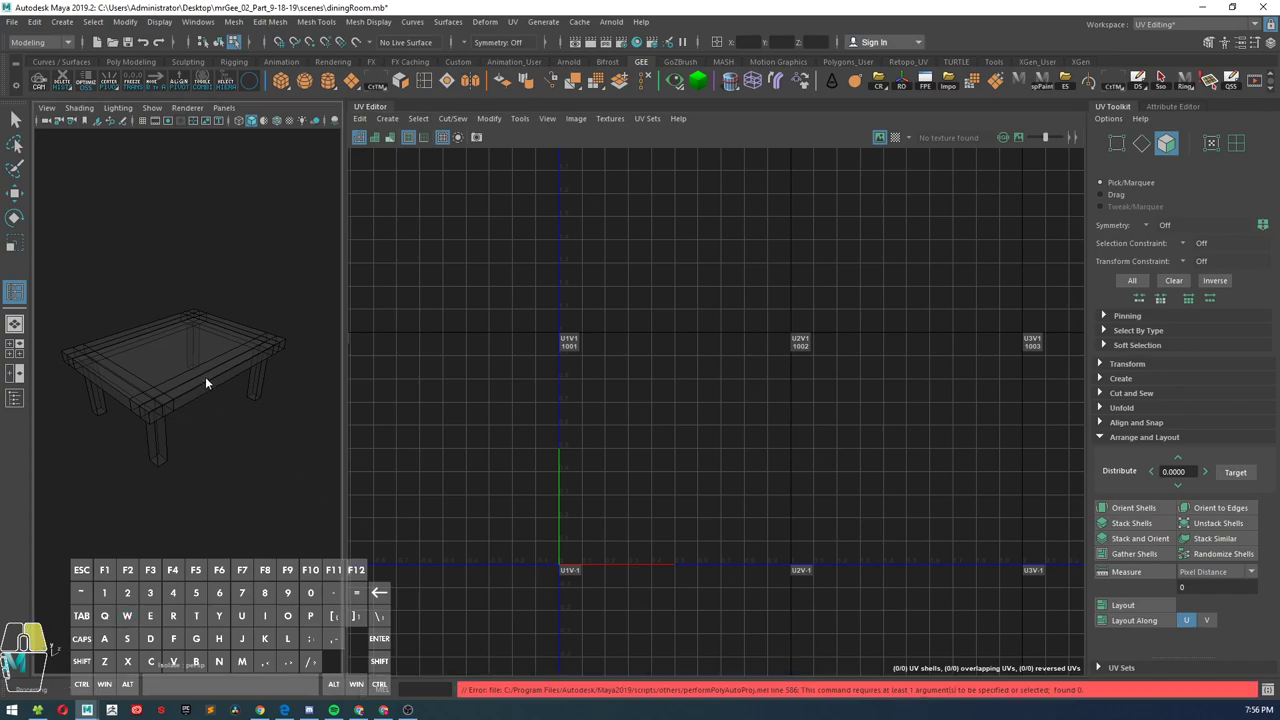
Step: Reselect the table object and apply the Automatic projection to all its faces
{"action": "left_click", "coordinate": [207, 382]}
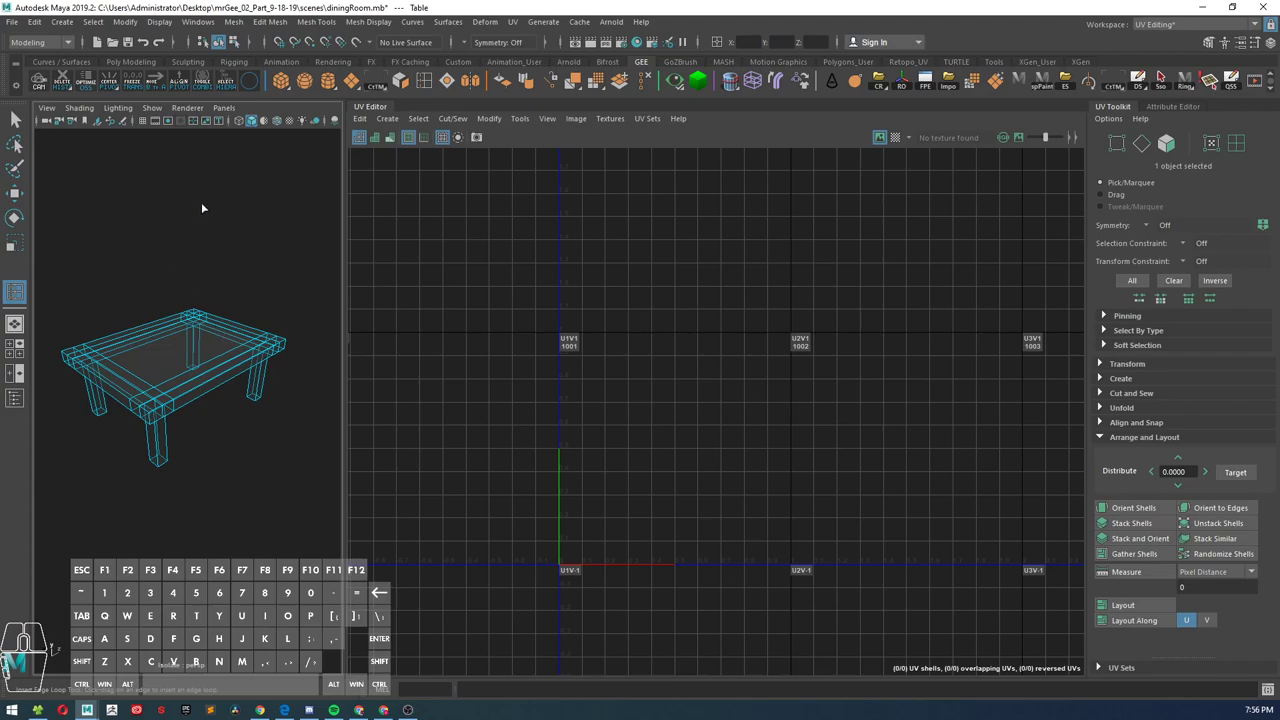
{"action": "mouse_move", "coordinate": [343, 158]}
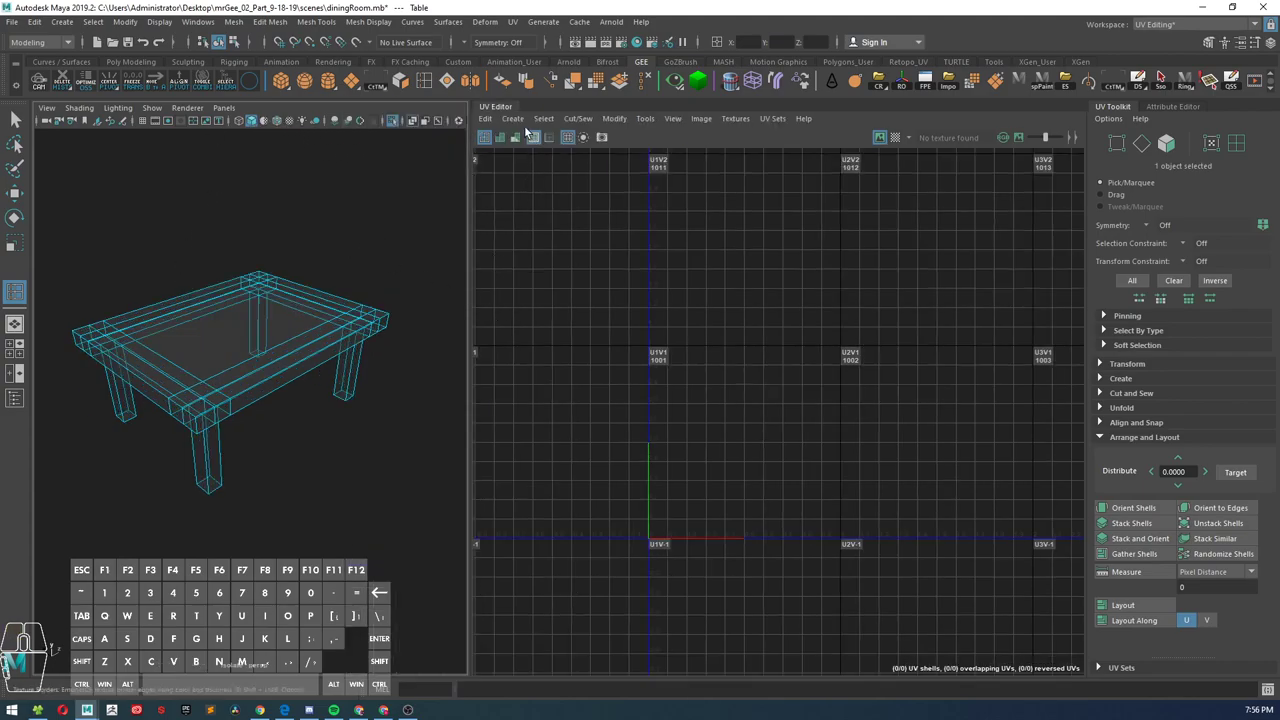
{"action": "left_click", "coordinate": [512, 118]}
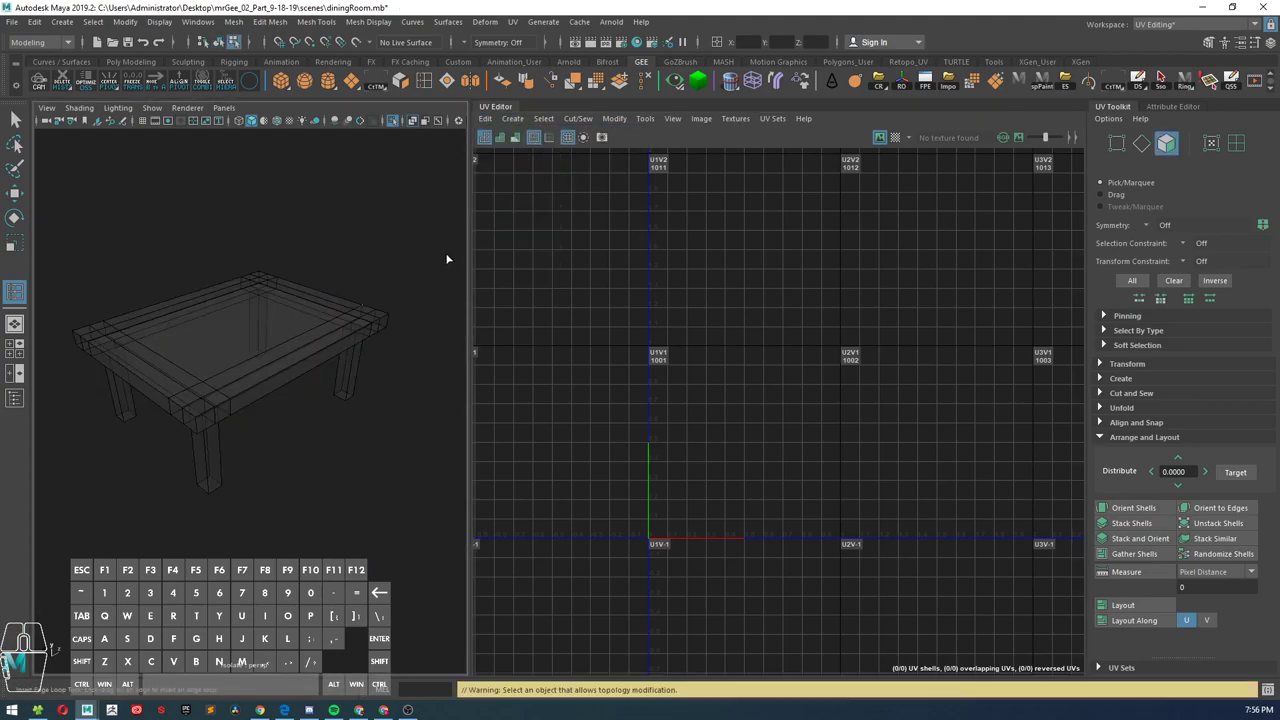
{"action": "left_click", "coordinate": [230, 360]}
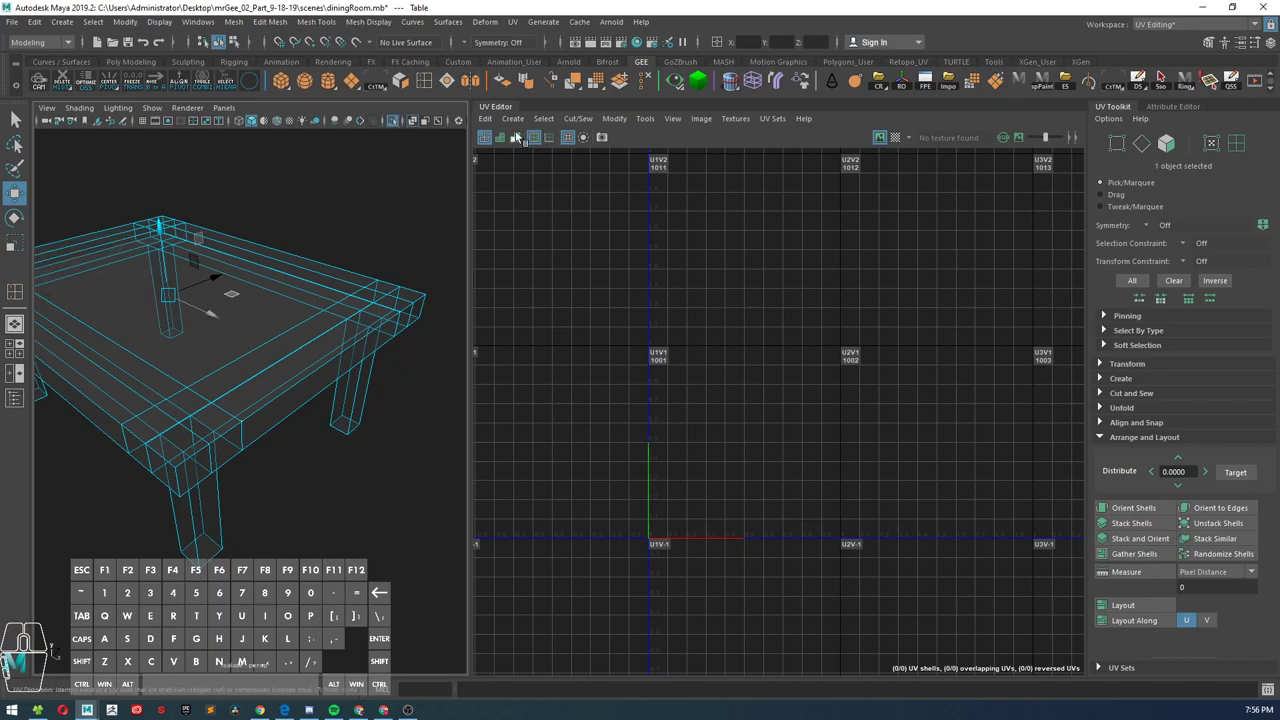
{"action": "left_click", "coordinate": [512, 118]}
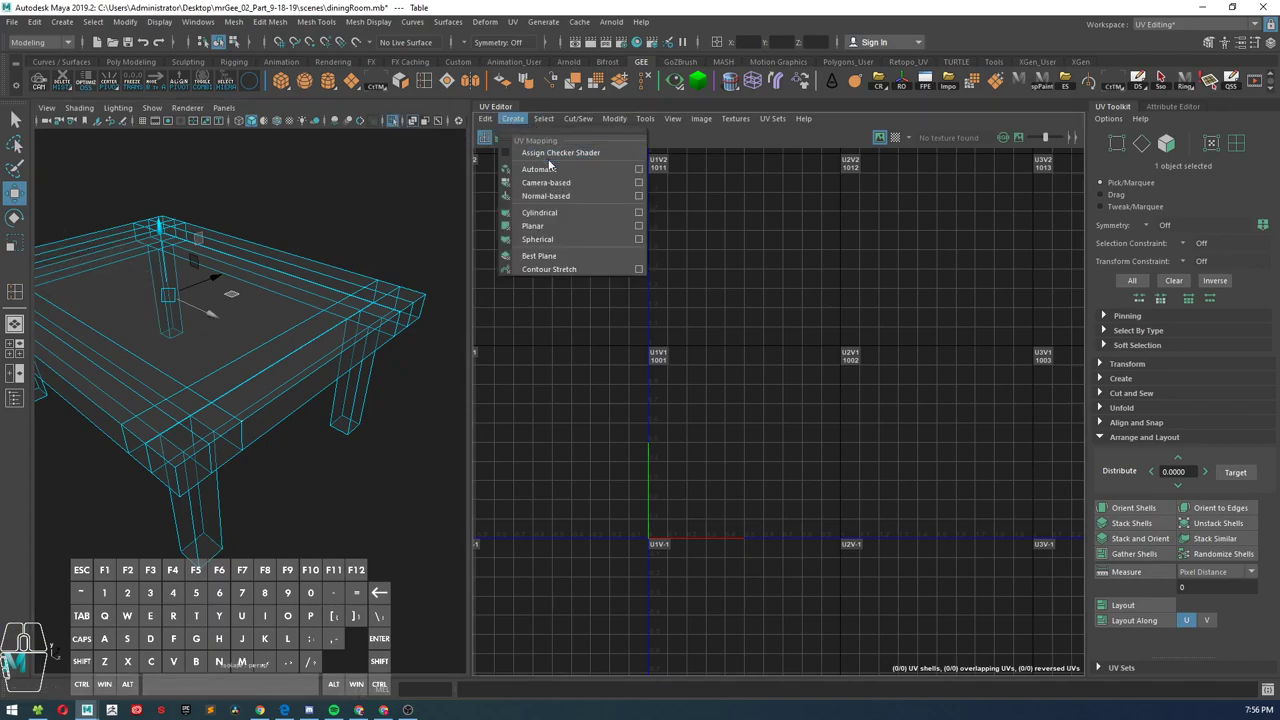
{"action": "mouse_move", "coordinate": [546, 182]}
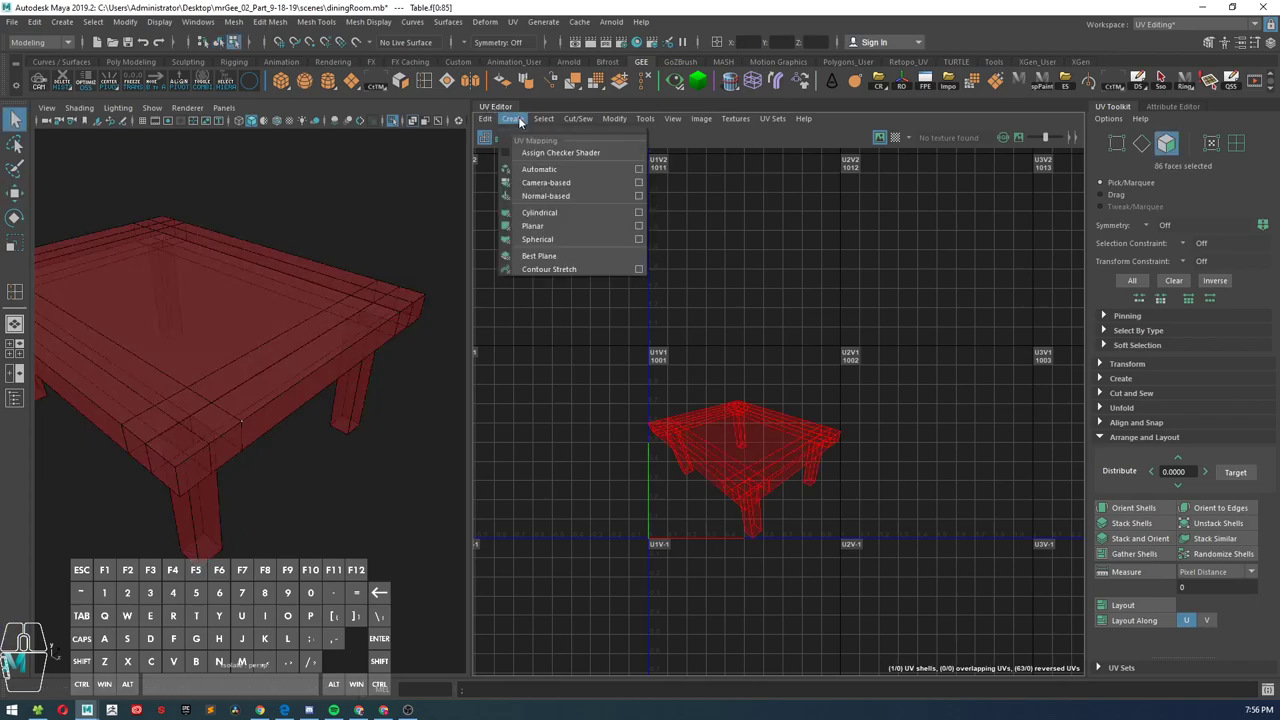
{"action": "left_click", "coordinate": [539, 168]}
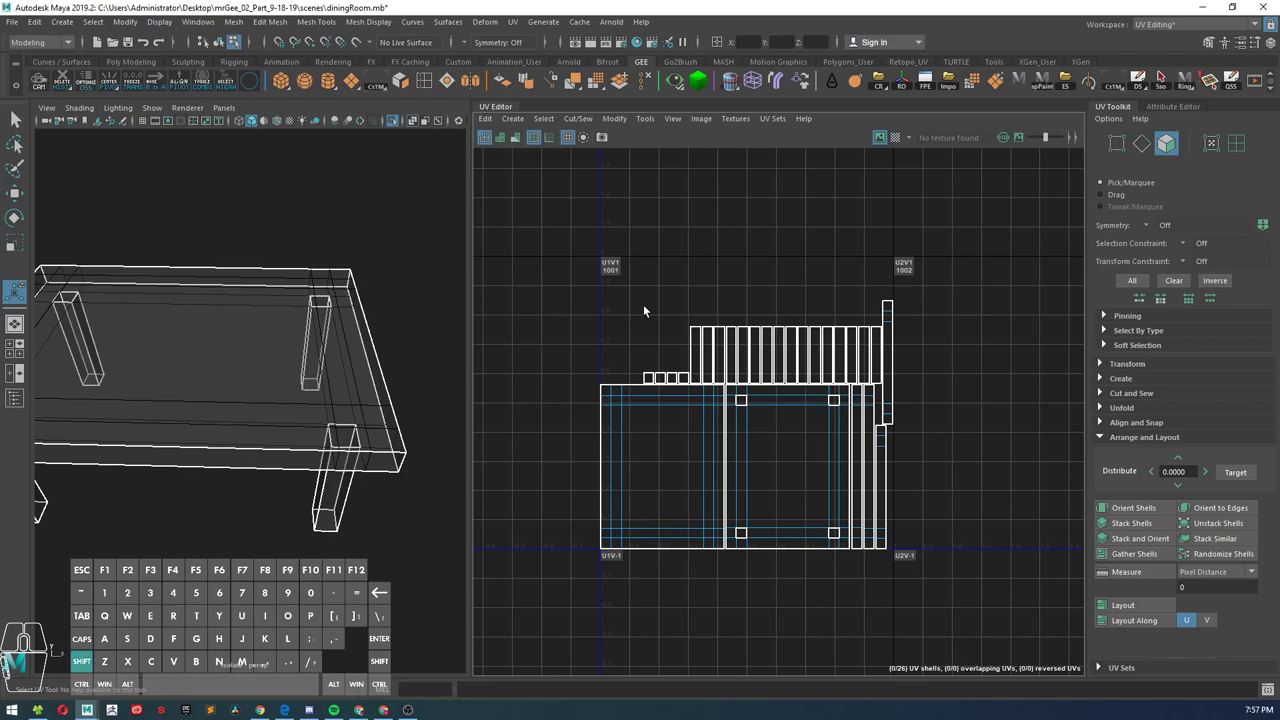
Step: Set the Unfold method to Legacy in the Unfold options
{"action": "left_click", "coordinate": [643, 308]}
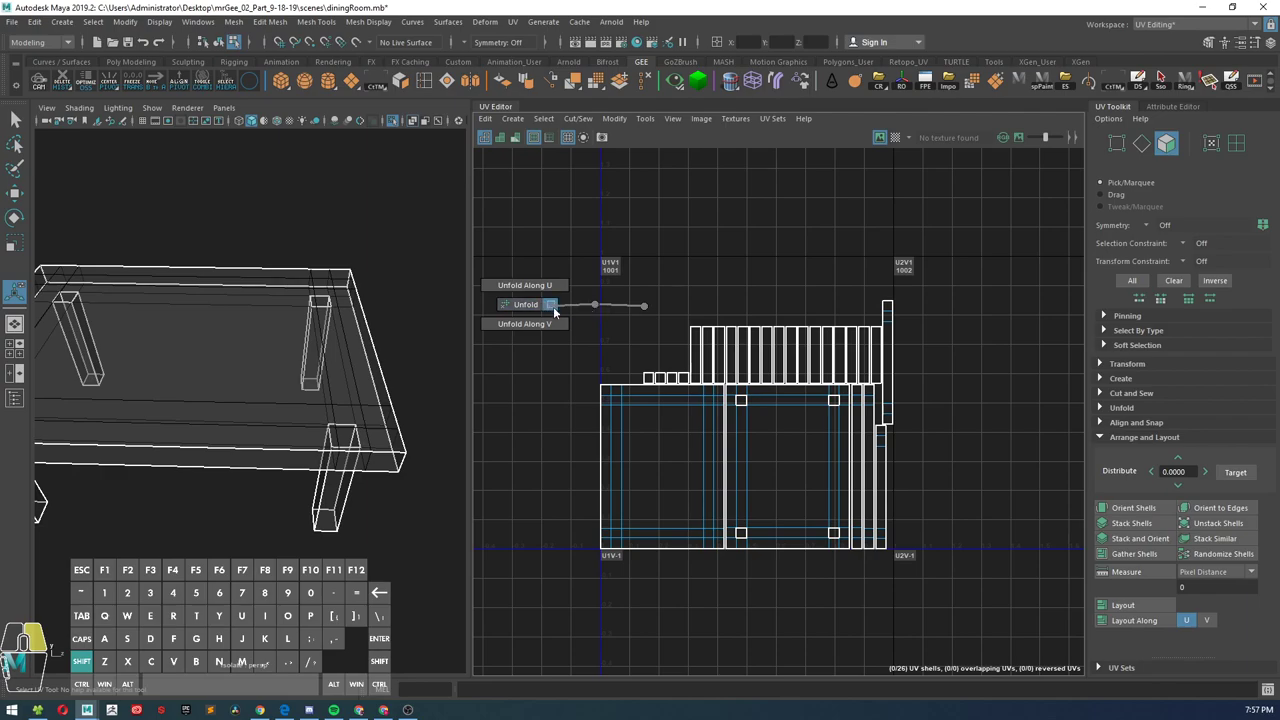
{"action": "left_click", "coordinate": [550, 304]}
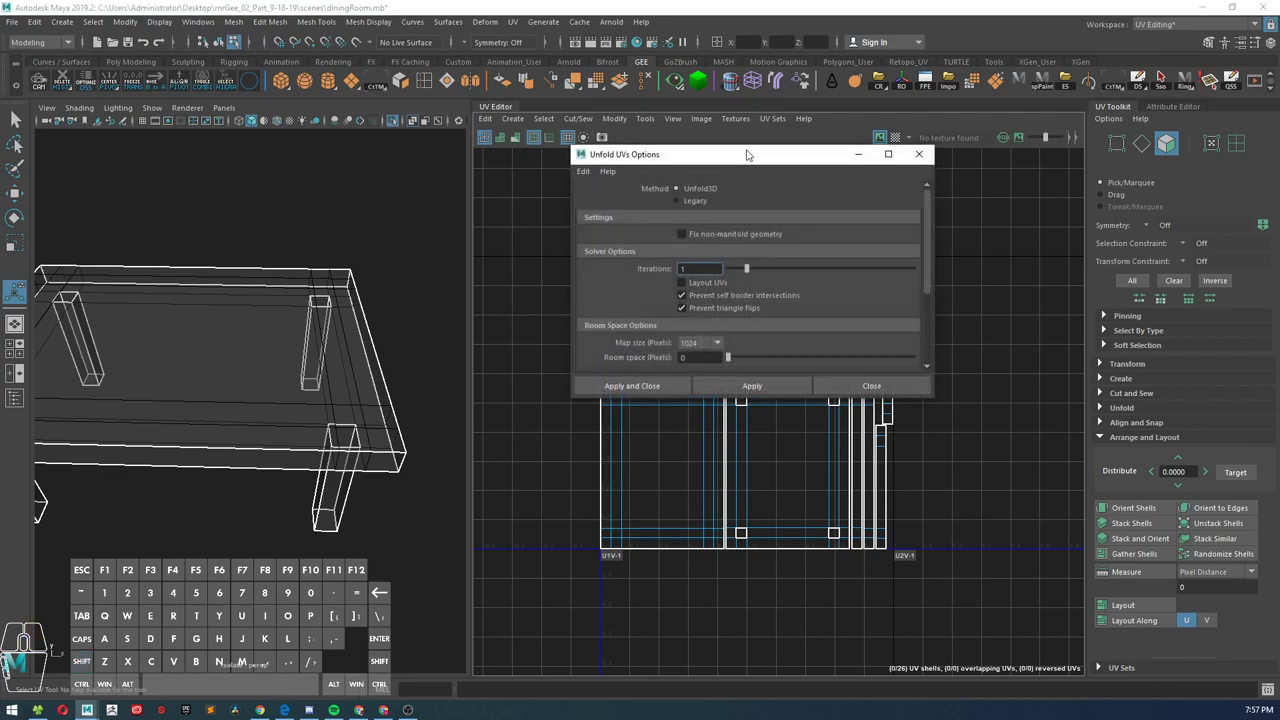
{"action": "left_click", "coordinate": [679, 200]}
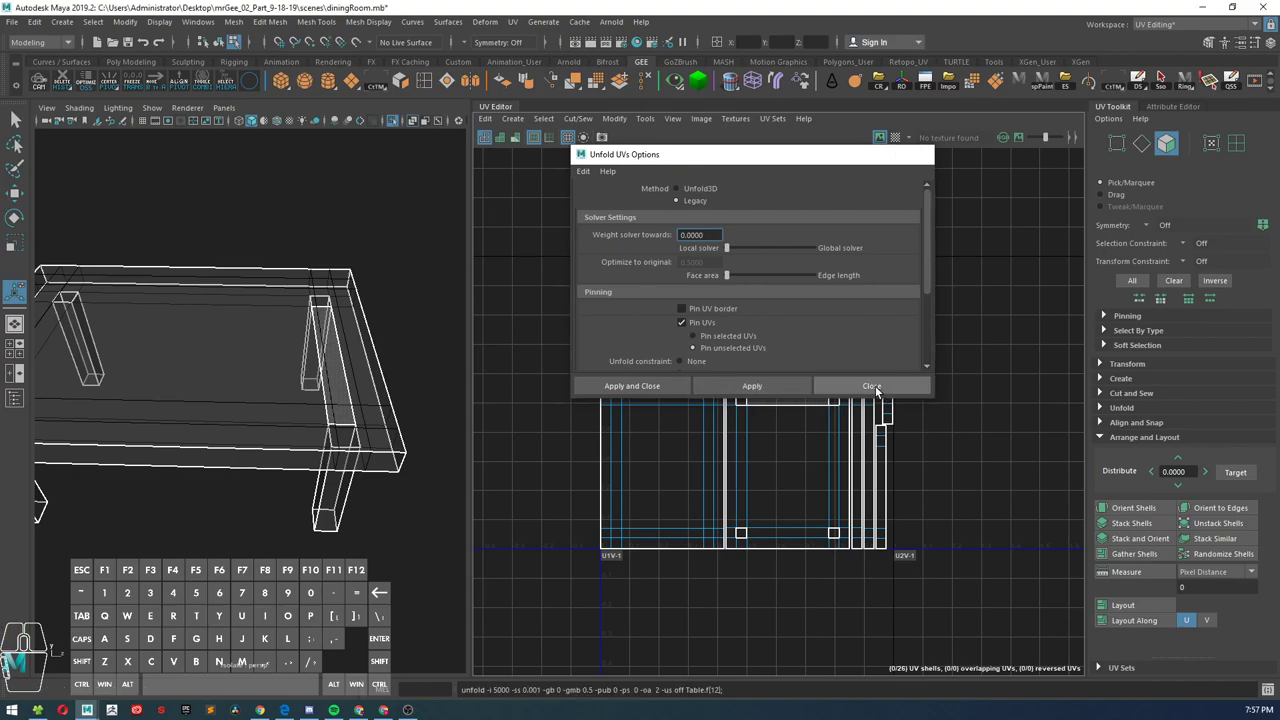
{"action": "left_click", "coordinate": [871, 385]}
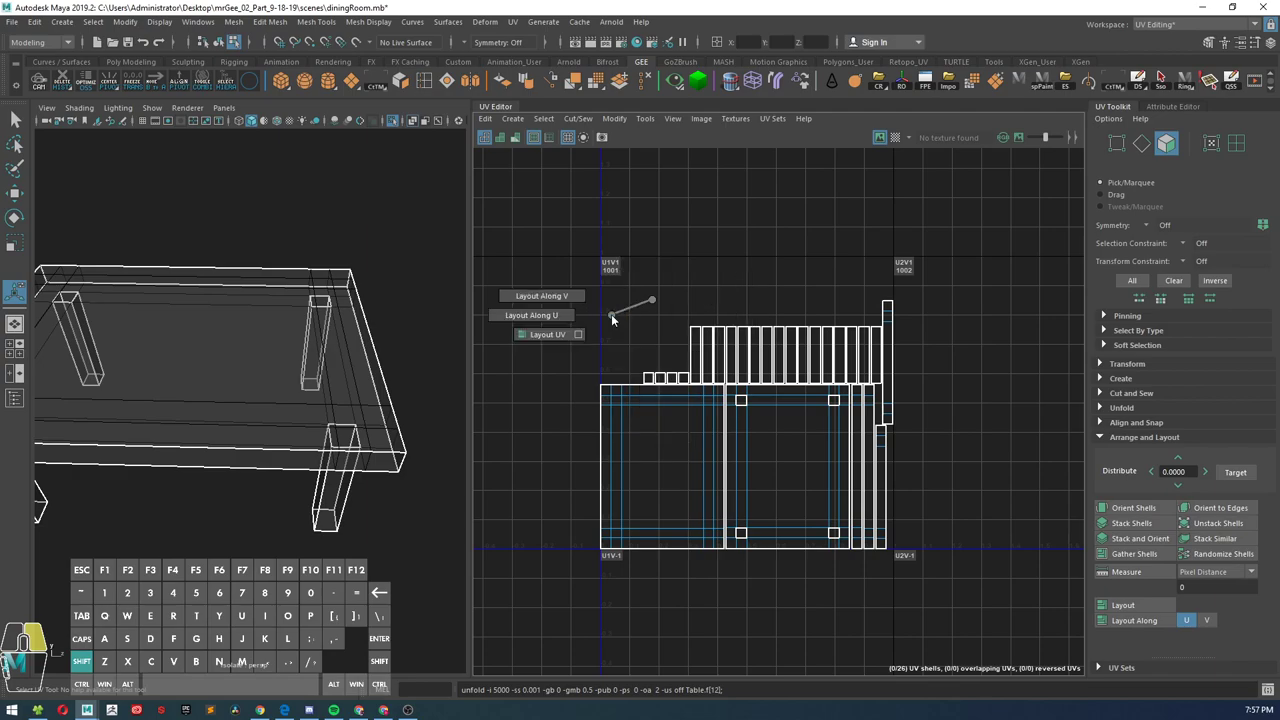
Step: Review the UV Layout options and close them
{"action": "left_click", "coordinate": [547, 334]}
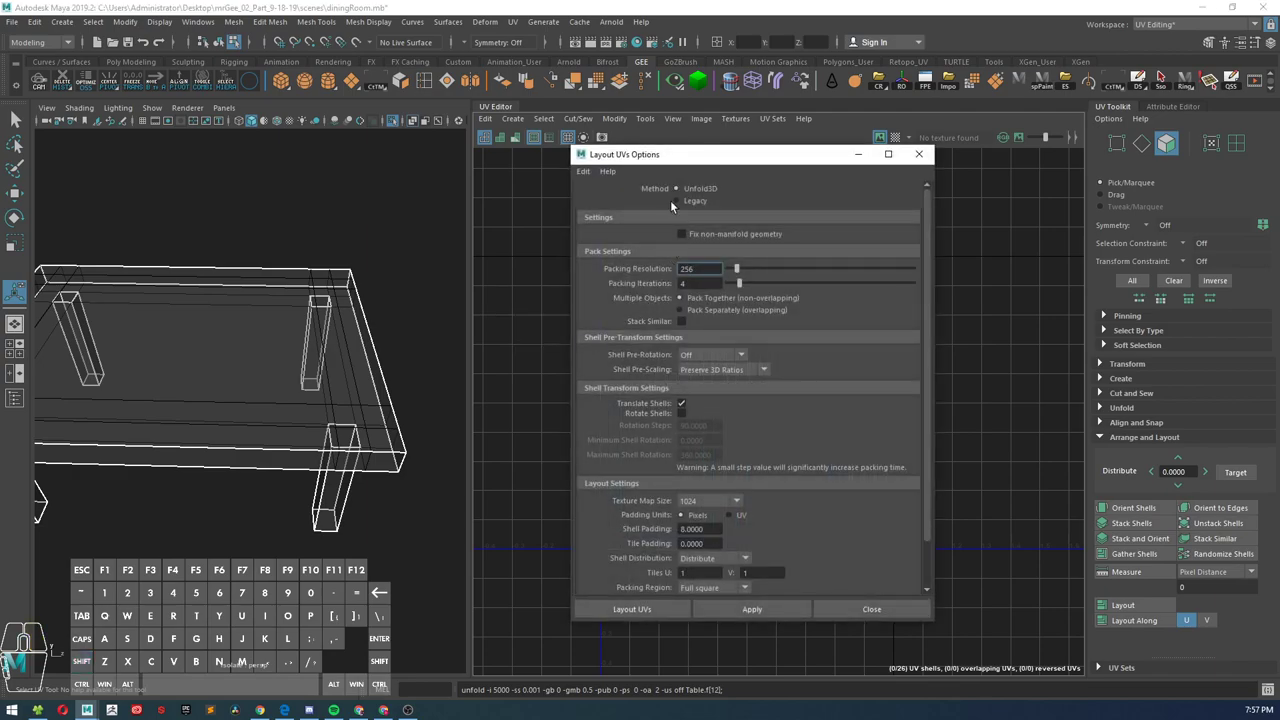
{"action": "left_click", "coordinate": [677, 200]}
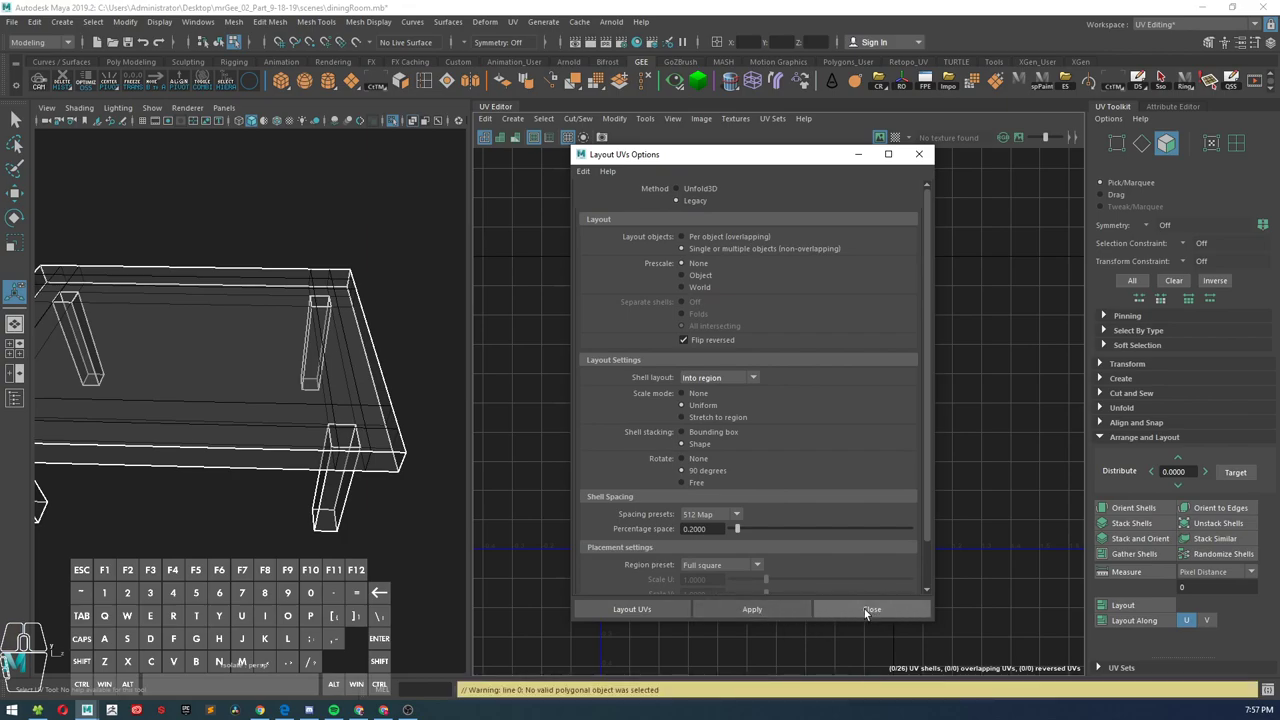
{"action": "left_click", "coordinate": [872, 609]}
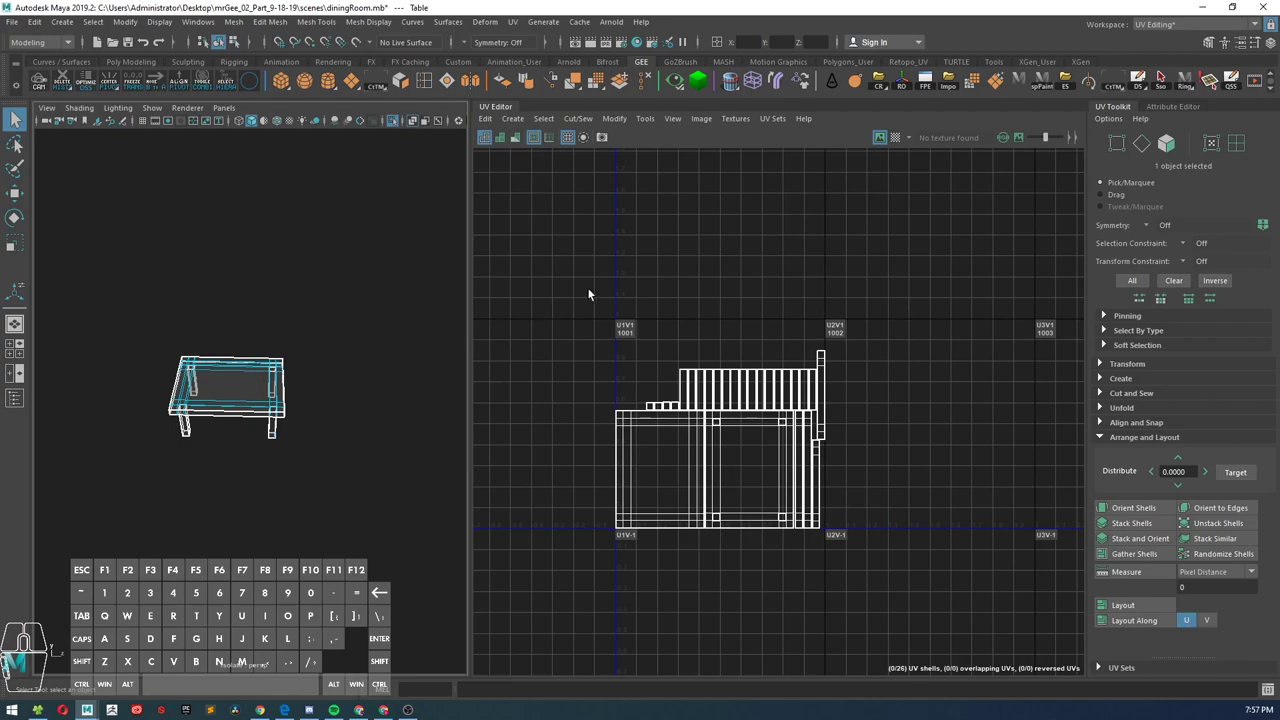
{"action": "left_click", "coordinate": [512, 118]}
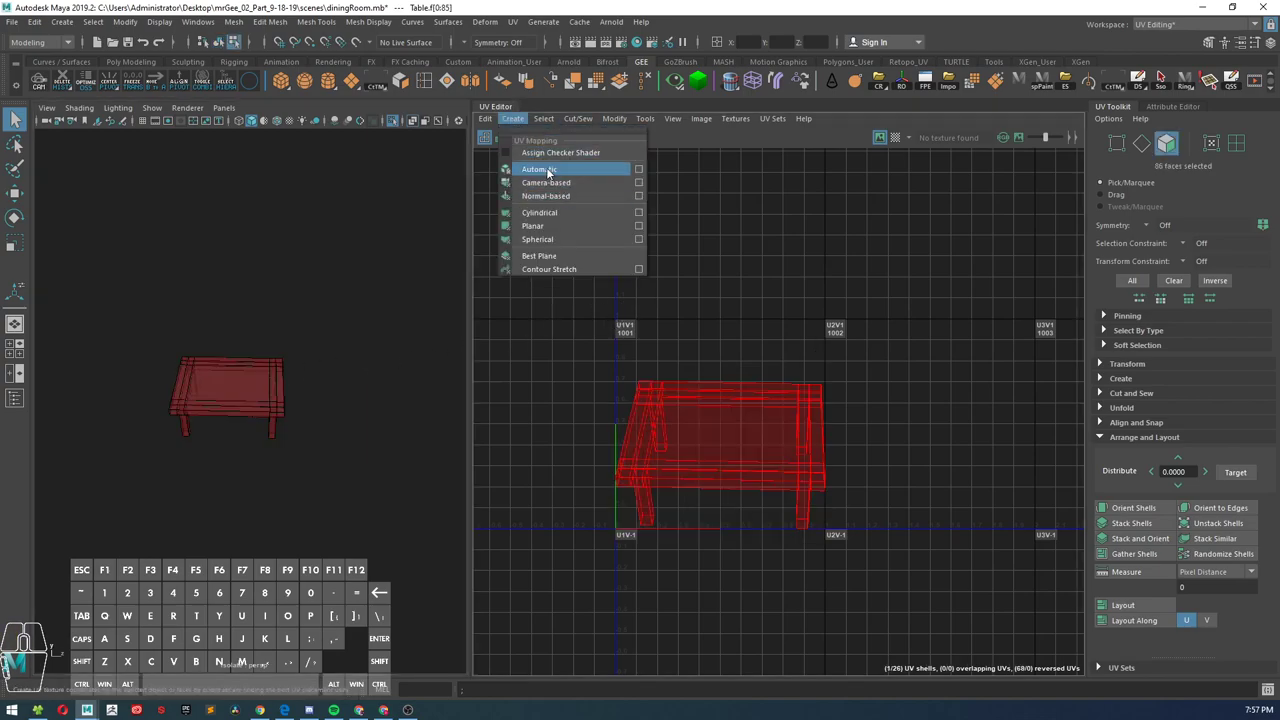
{"action": "left_click", "coordinate": [539, 168]}
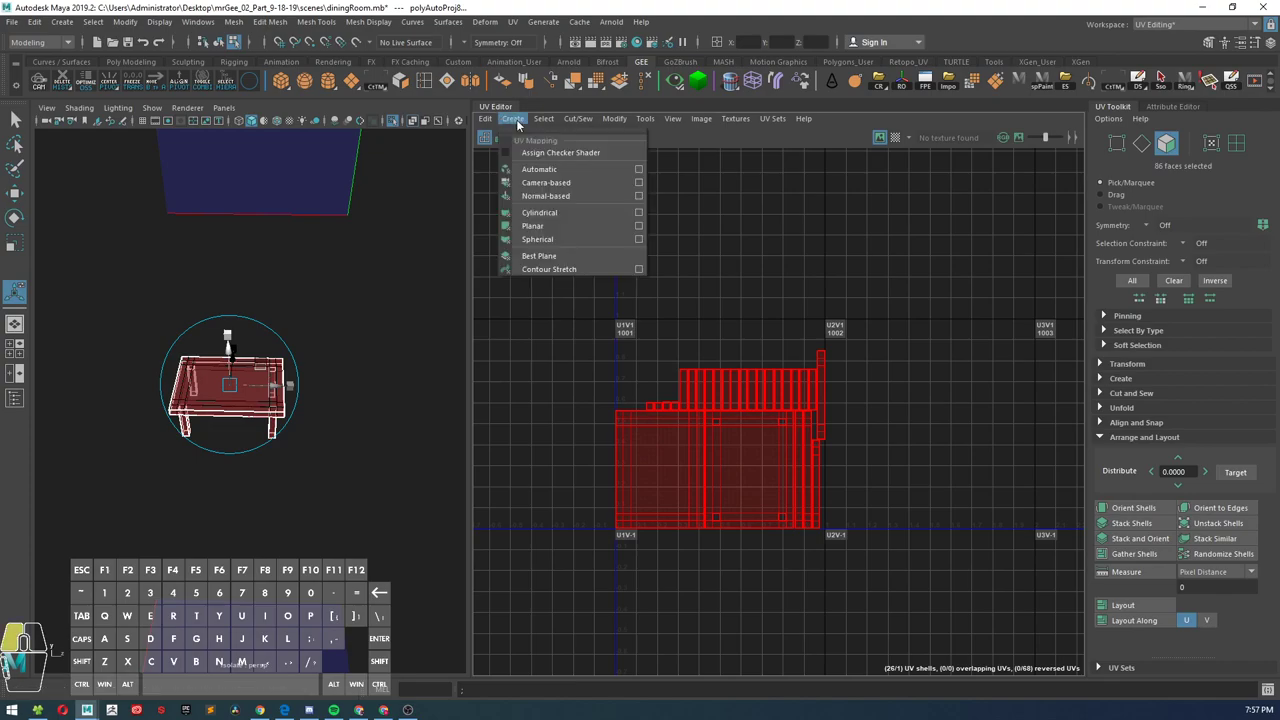
{"action": "left_click", "coordinate": [539, 168]}
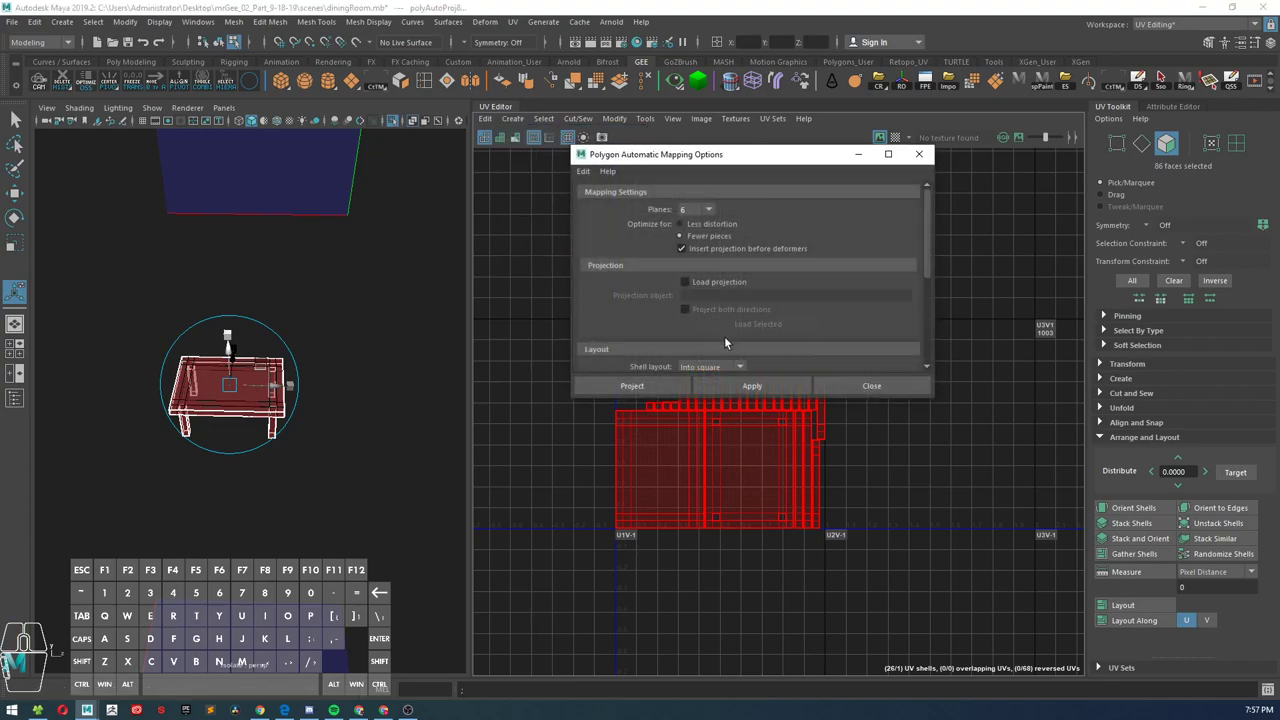
{"action": "left_click", "coordinate": [583, 171]}
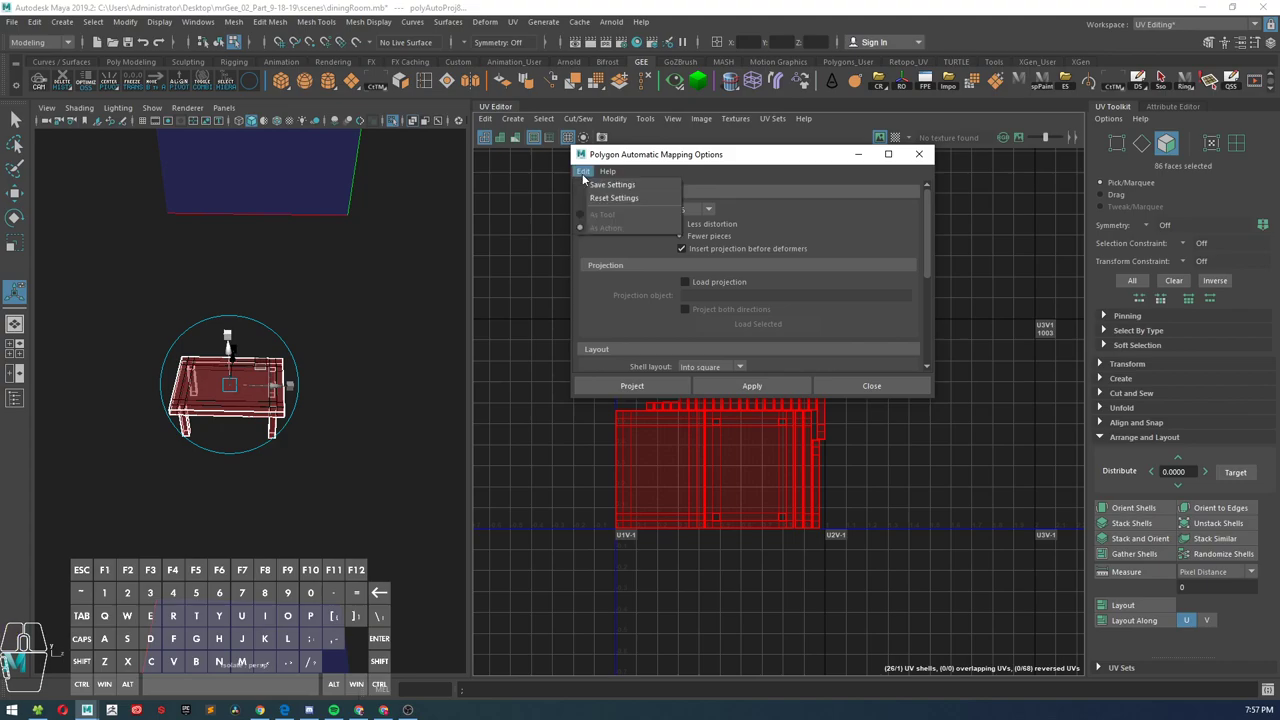
{"action": "left_click", "coordinate": [584, 171]}
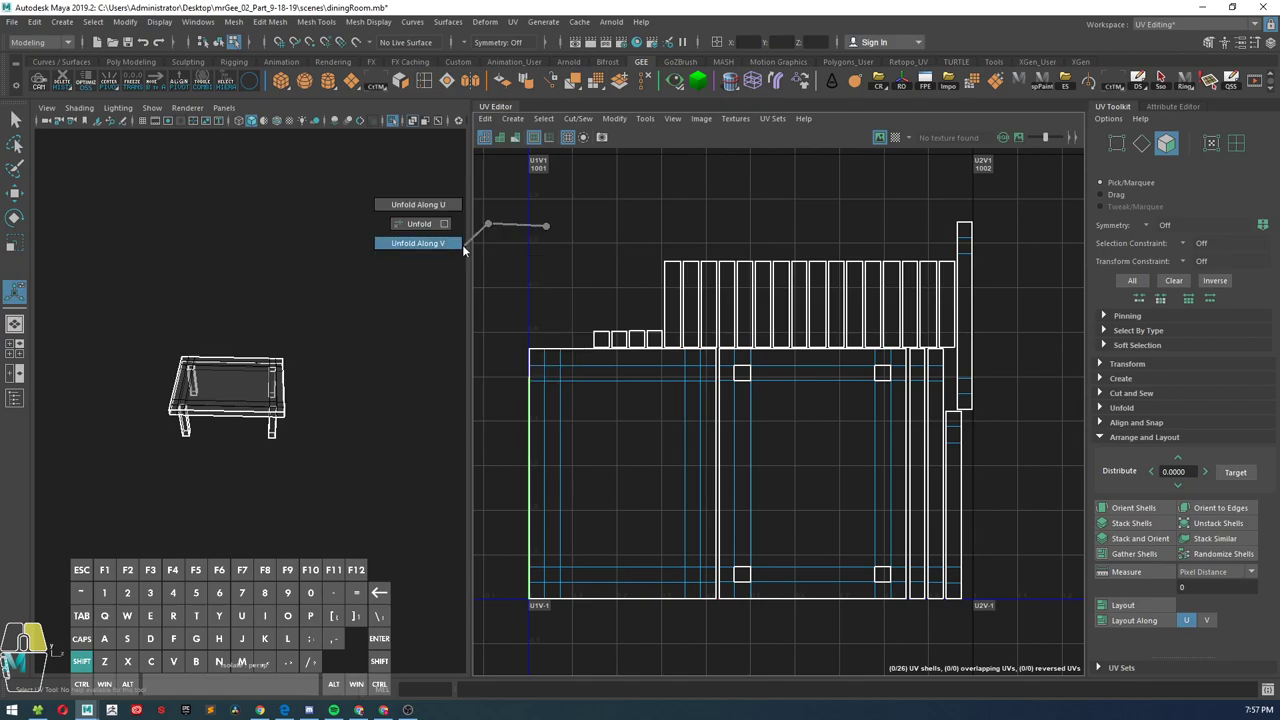
{"action": "left_click", "coordinate": [444, 223]}
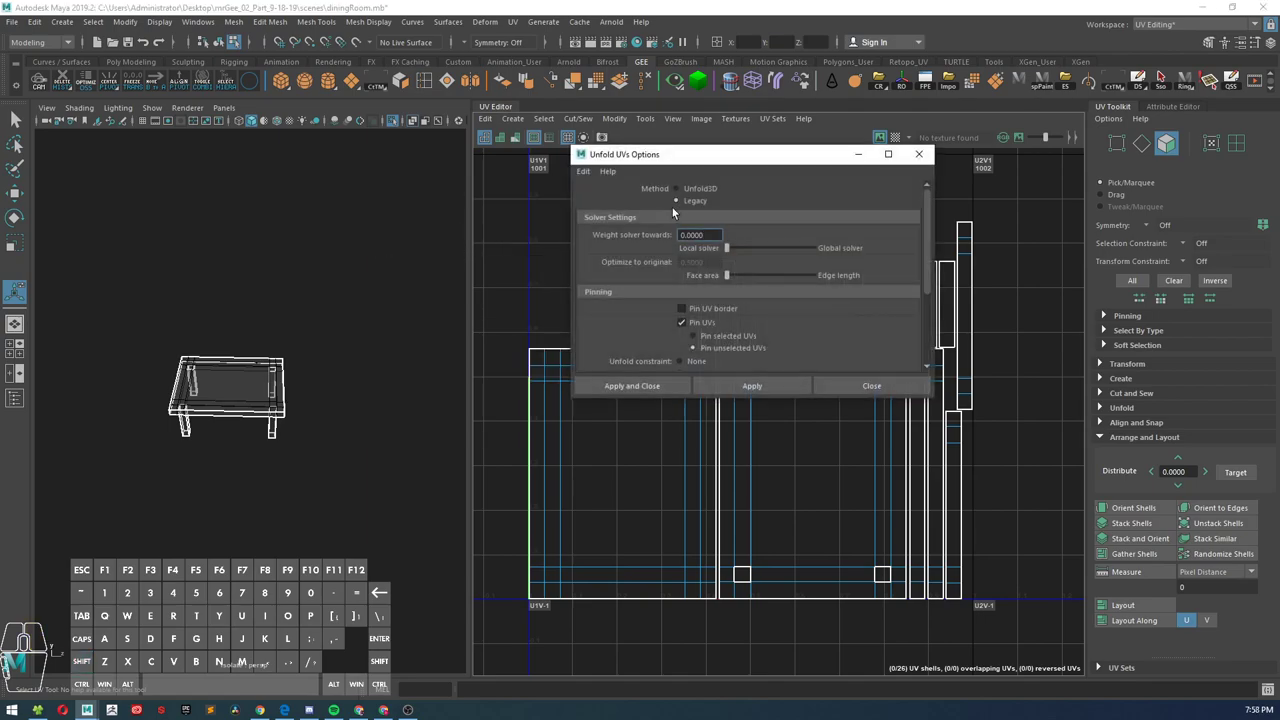
{"action": "left_click", "coordinate": [632, 385]}
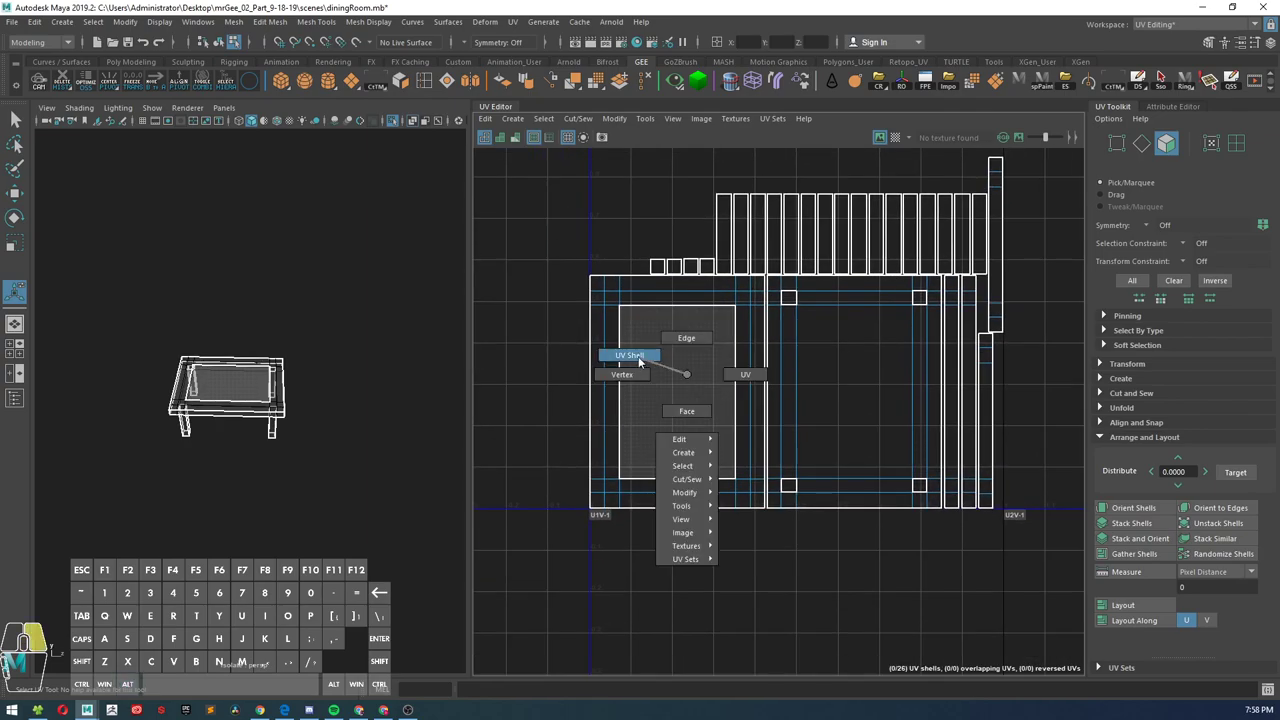
Step: Switch to UV Shell selection and expand the UV Toolkit's Unfold section
{"action": "left_click", "coordinate": [629, 355]}
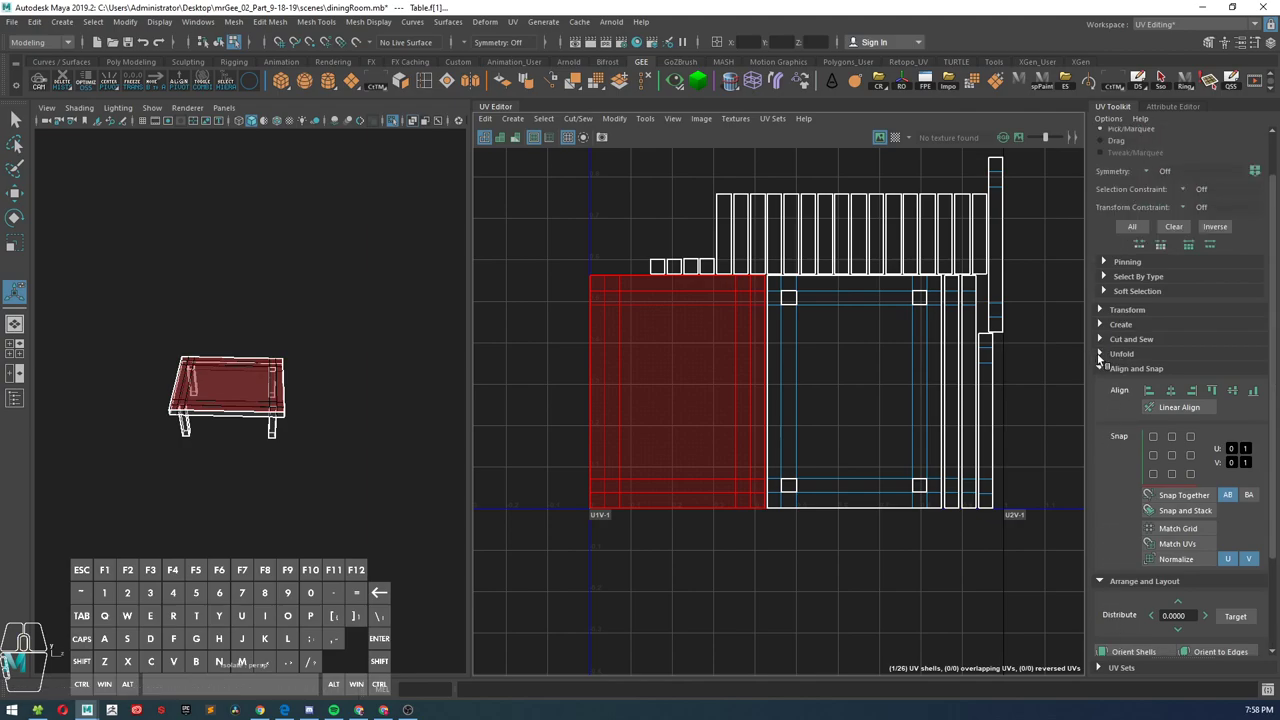
{"action": "left_click", "coordinate": [1122, 353]}
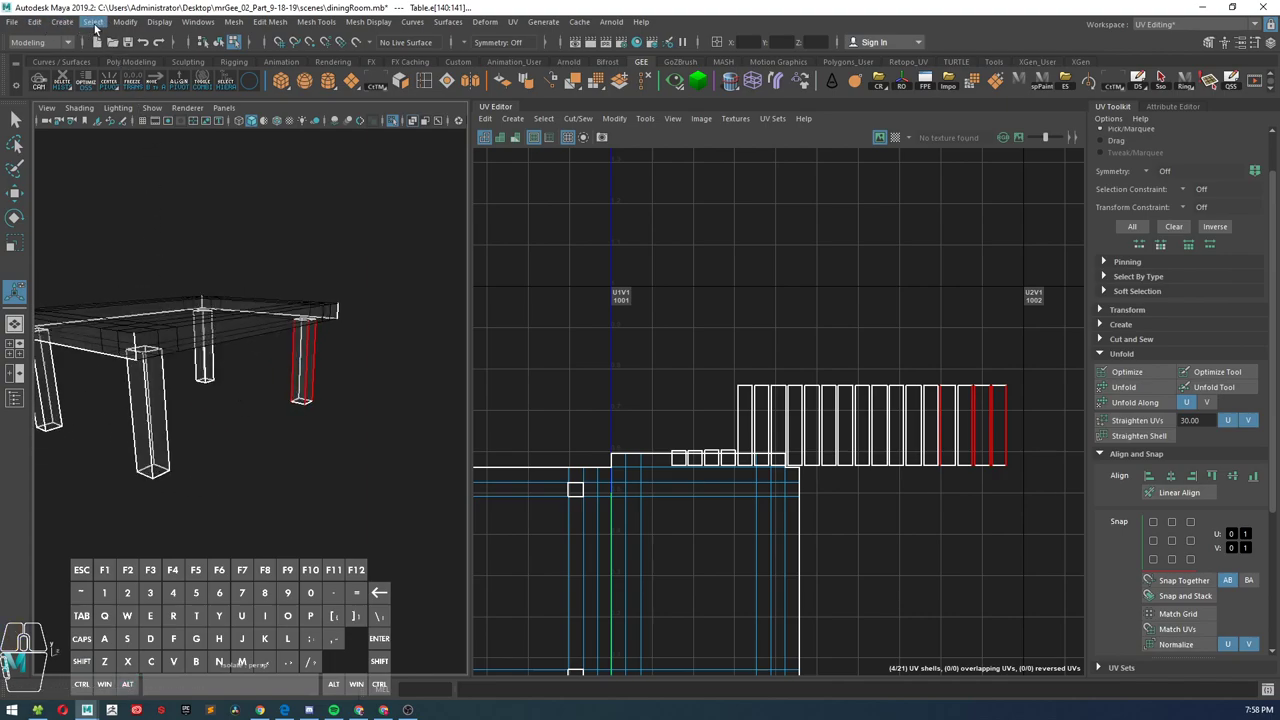
Step: Open the selection commands to start stitching each leg's strips into one shell
{"action": "left_click", "coordinate": [92, 22]}
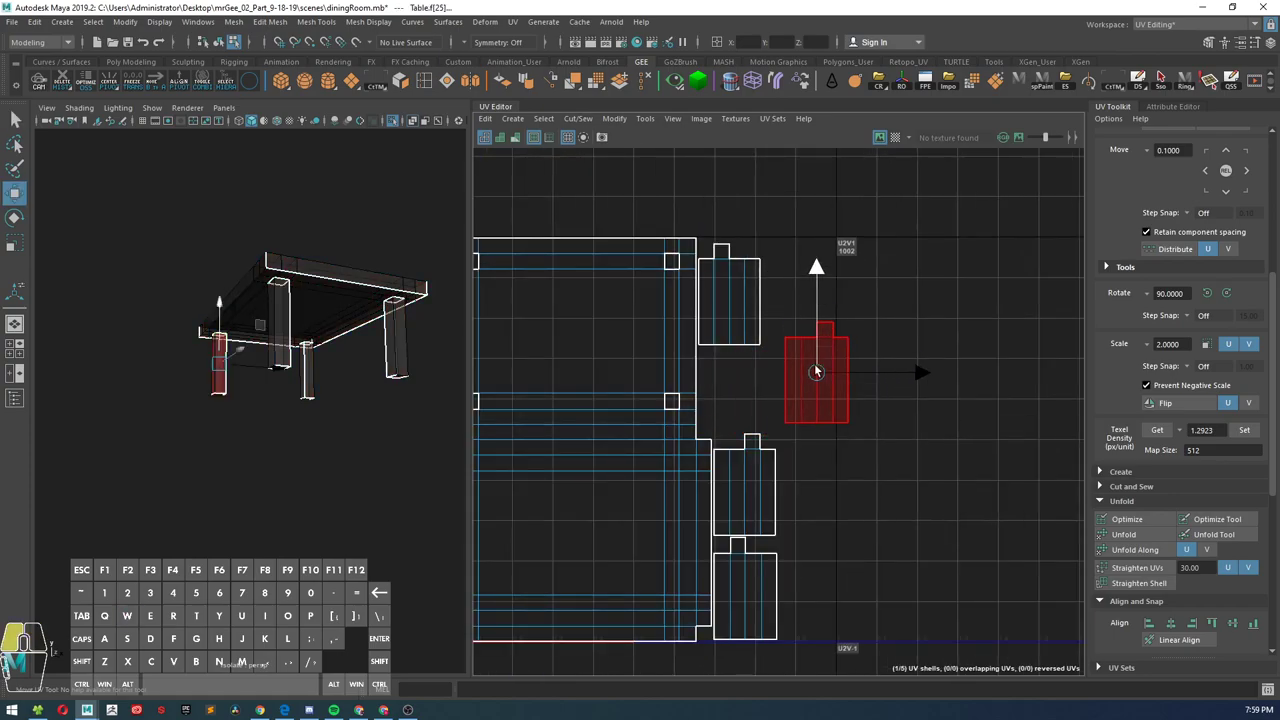
Step: Drag the three remaining leg shells into a vertical column beside the tabletop shell
{"action": "left_click_drag", "start_coordinate": [817, 373], "coordinate": [797, 295]}
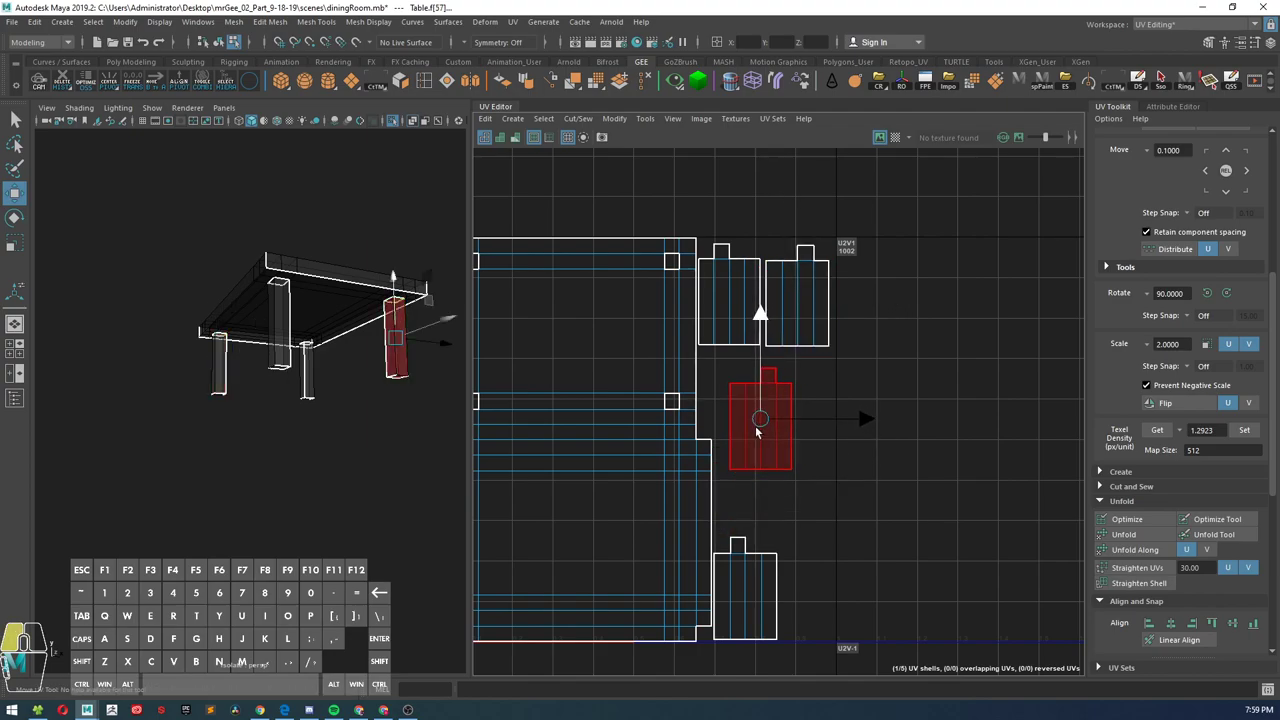
{"action": "left_click_drag", "start_coordinate": [760, 420], "coordinate": [795, 570]}
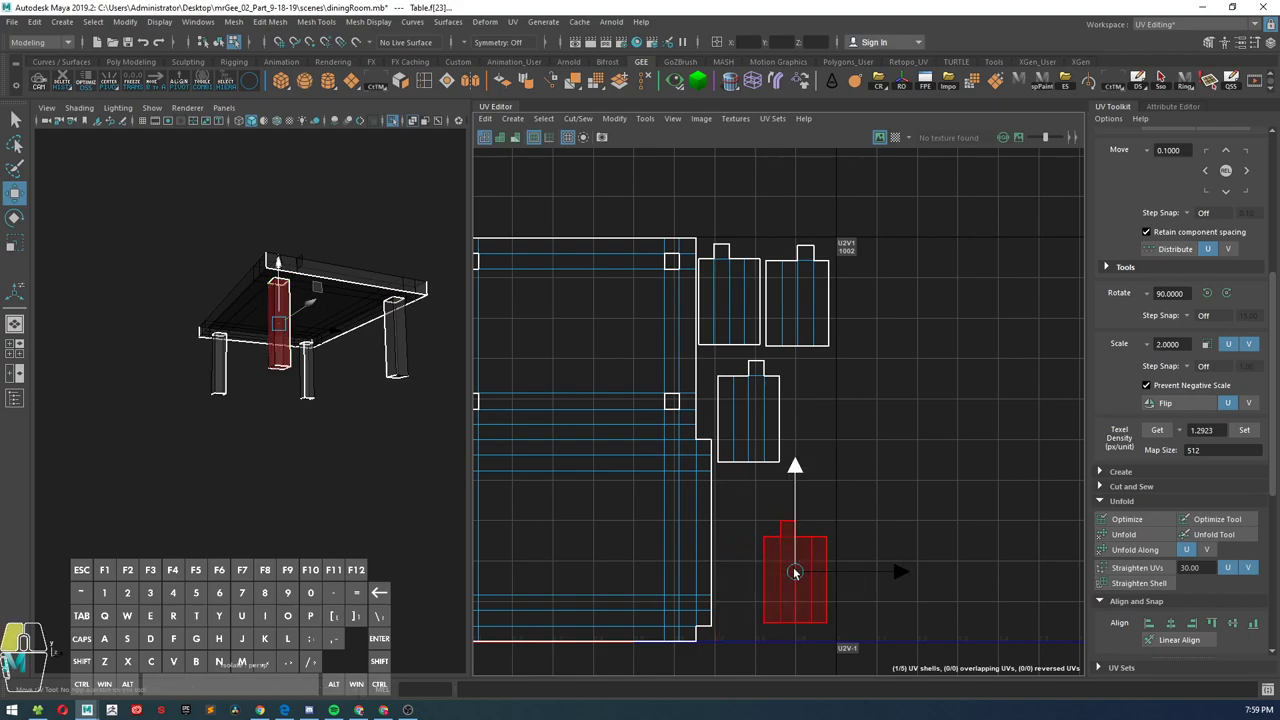
{"action": "left_click_drag", "start_coordinate": [795, 570], "coordinate": [750, 455]}
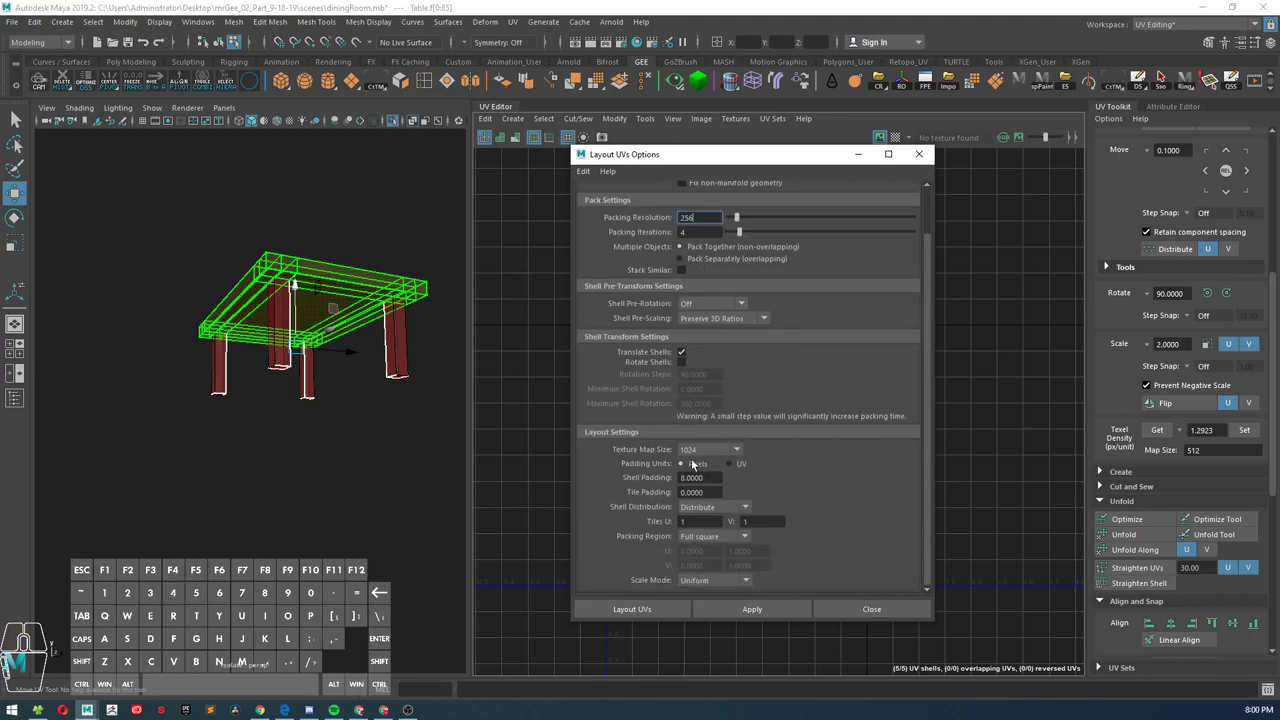
Step: Set the shell padding in the Layout options and pack all five shells into 0–1 space
{"action": "left_click", "coordinate": [697, 477]}
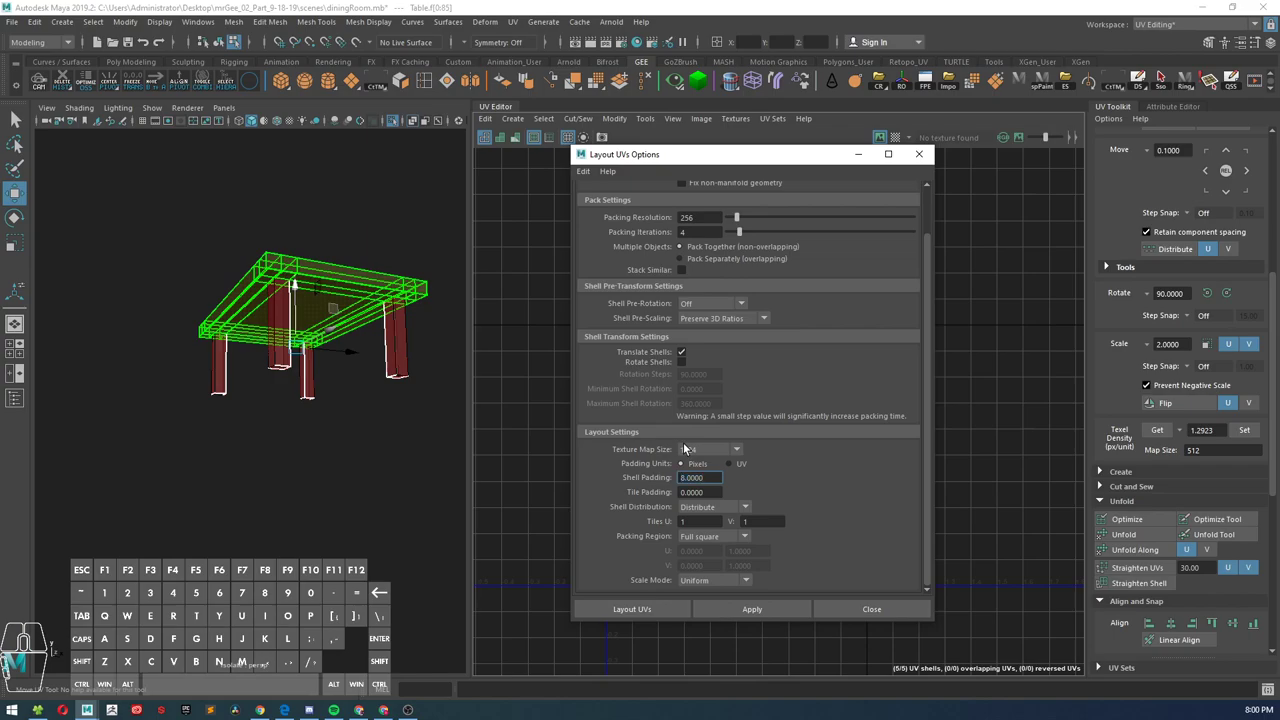
{"action": "left_click", "coordinate": [710, 449]}
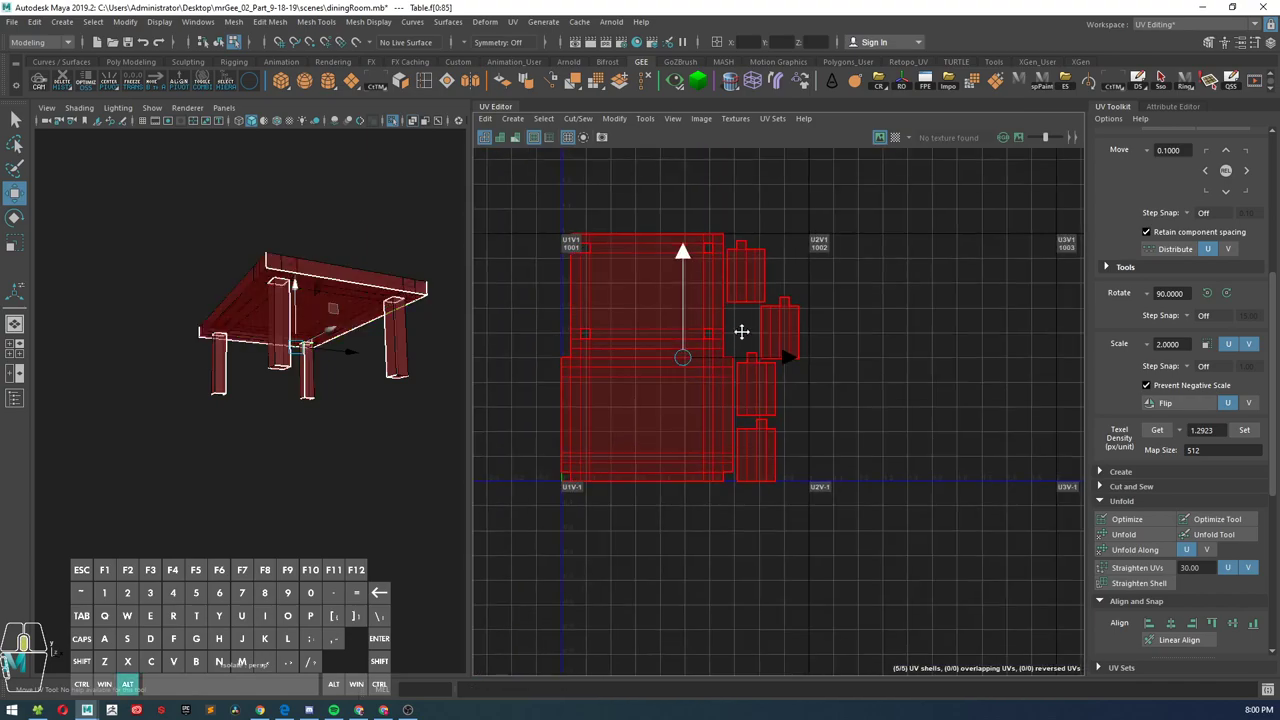
{"action": "right_click", "coordinate": [660, 357]}
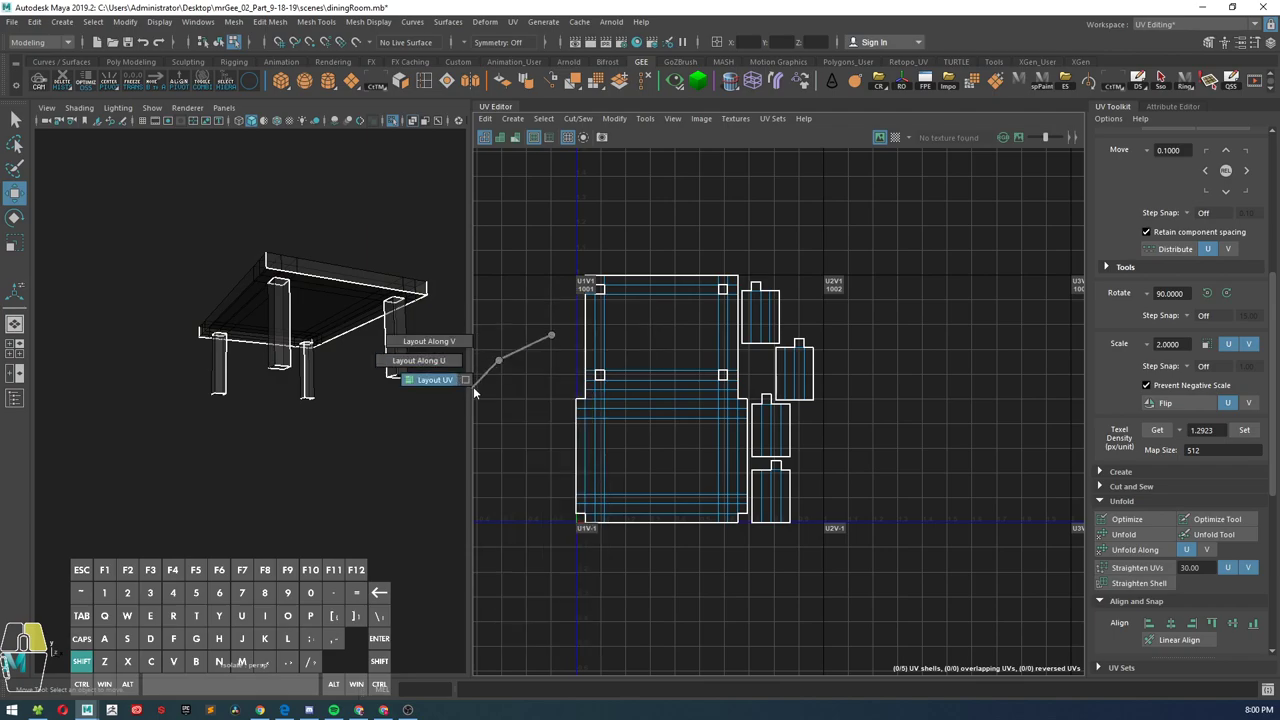
{"action": "left_click", "coordinate": [465, 379]}
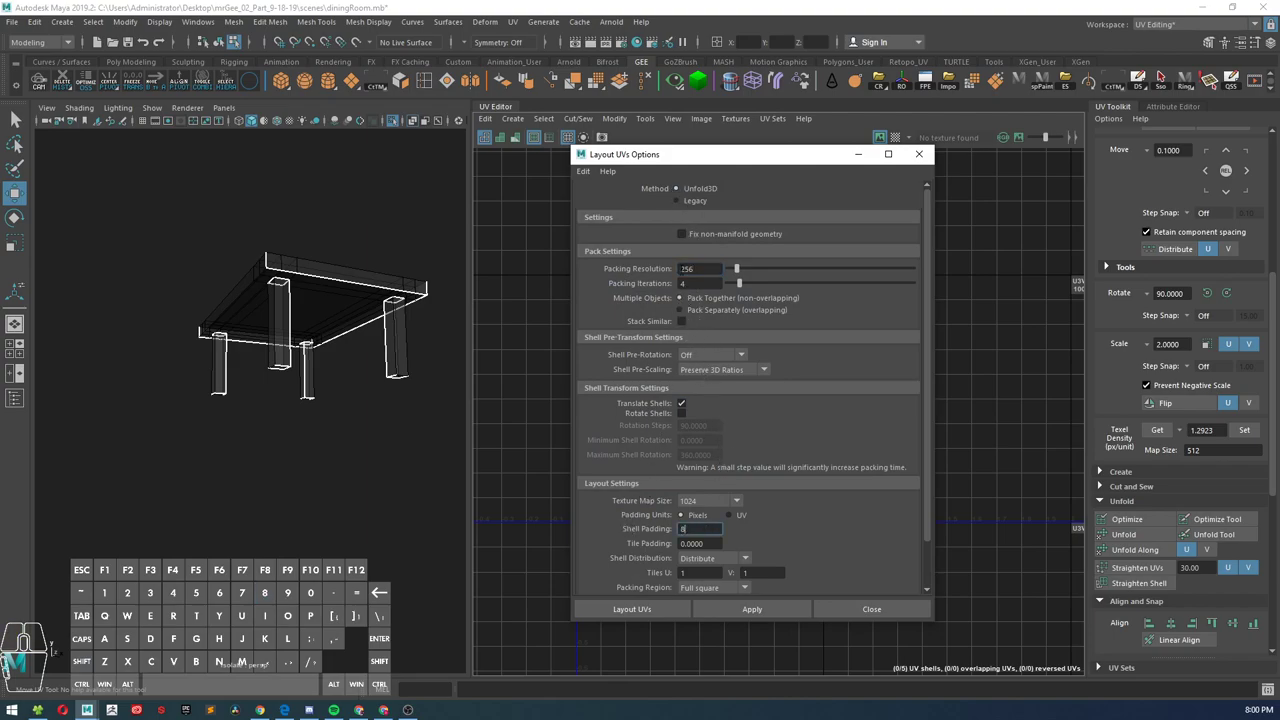
{"action": "left_click", "coordinate": [681, 200]}
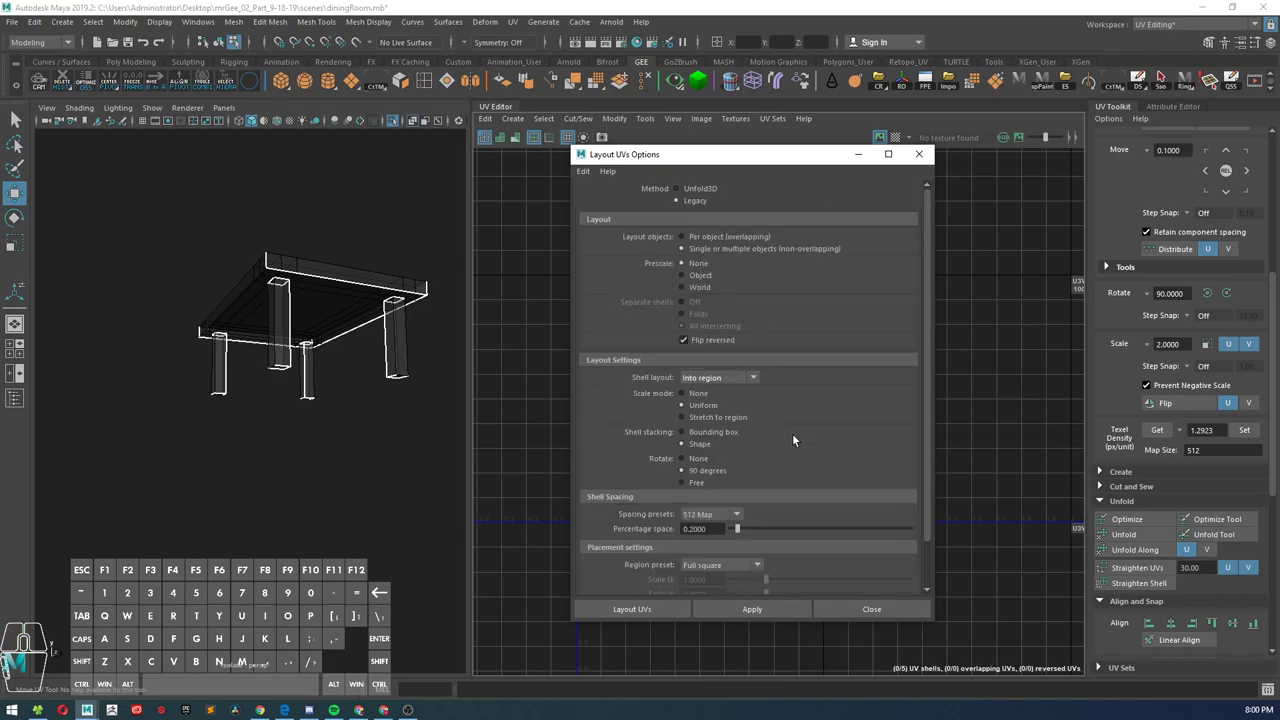
{"action": "scroll", "scroll_direction": "down", "scroll_amount": 3}
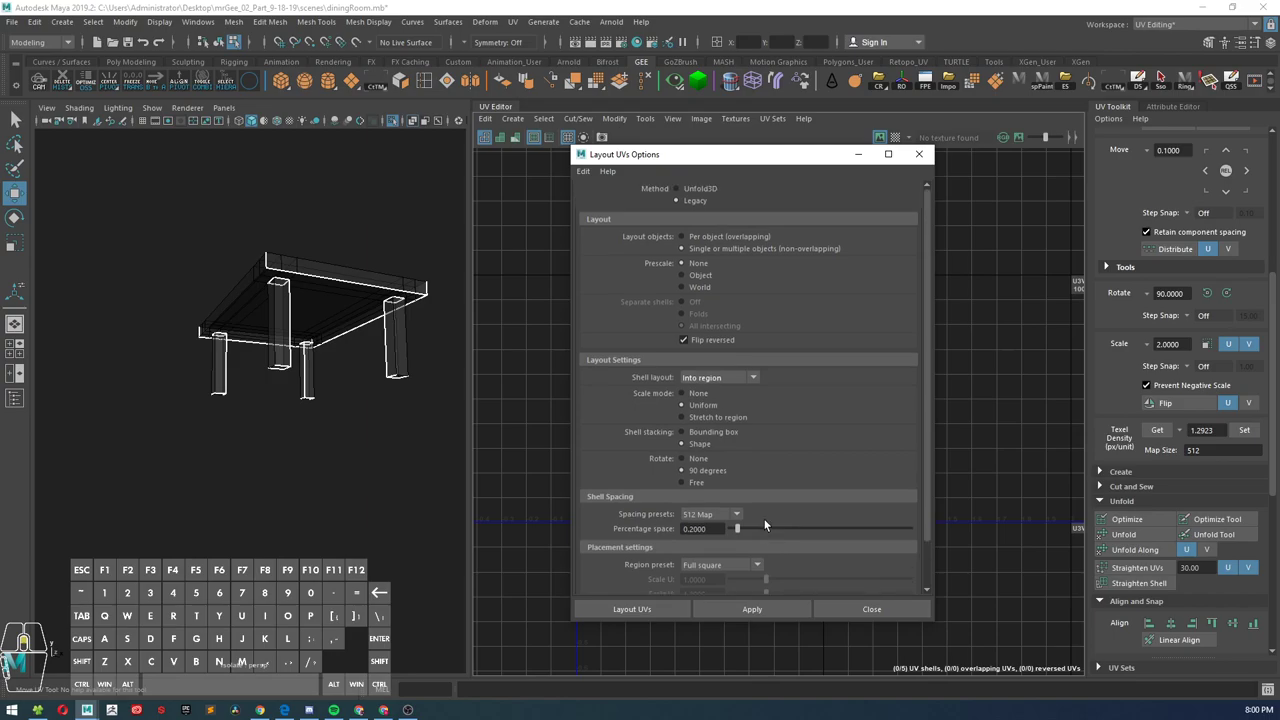
{"action": "scroll", "scroll_direction": "down", "scroll_amount": 3}
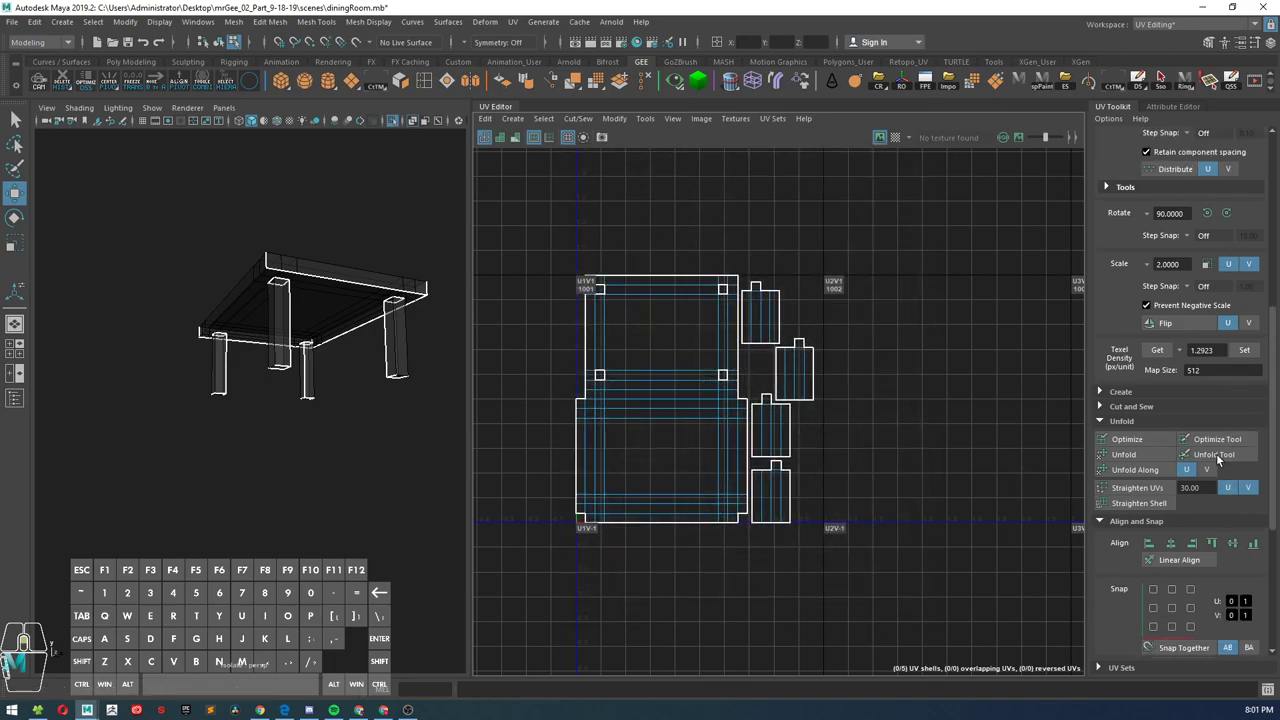
{"action": "mouse_move", "coordinate": [1216, 454]}
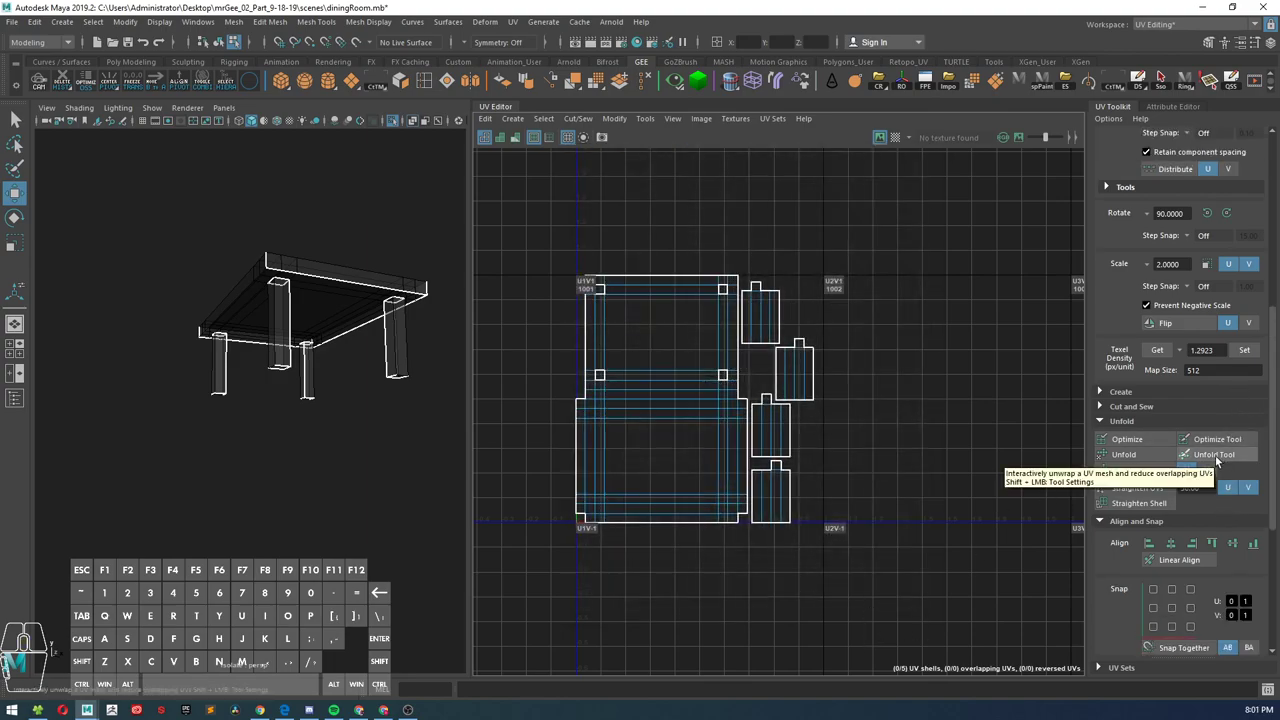